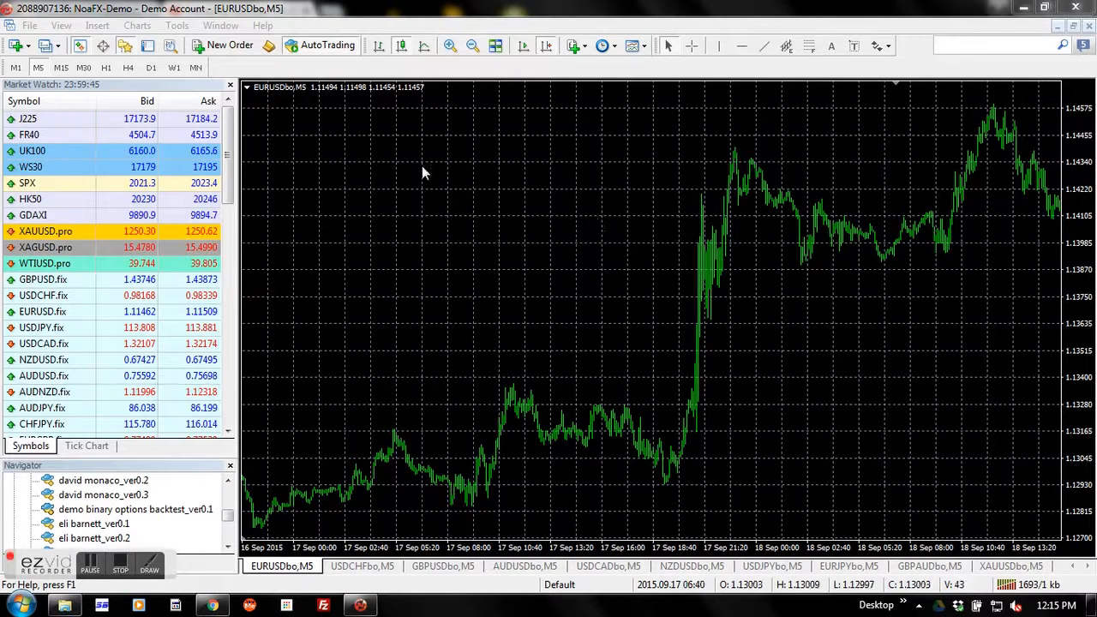
{"action": "mouse_move", "coordinate": [381, 153]}
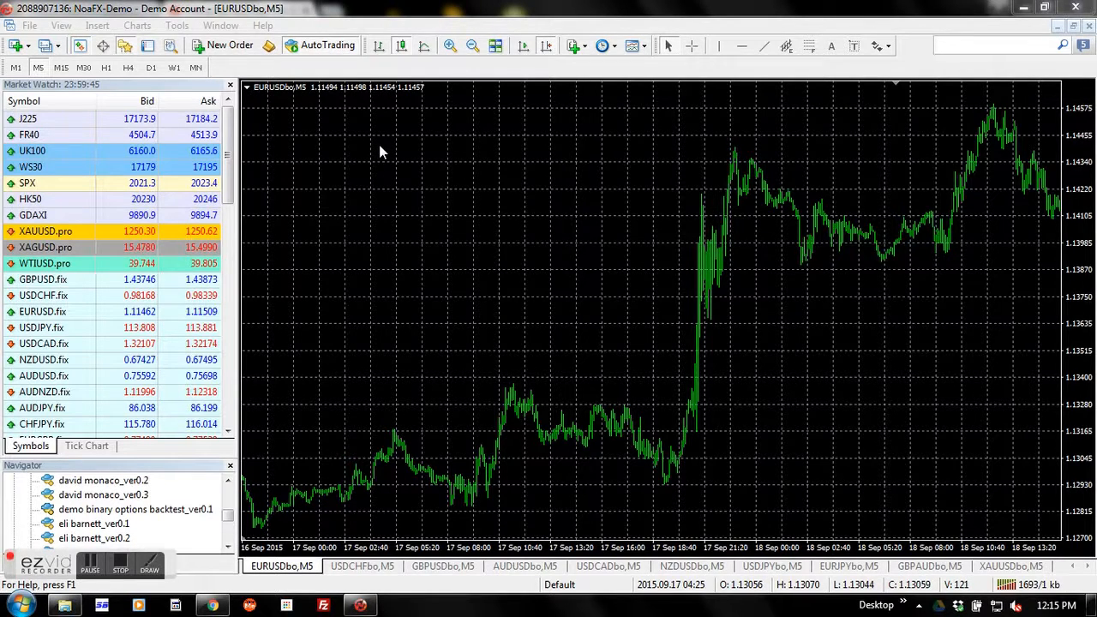
{"action": "mouse_move", "coordinate": [309, 520]}
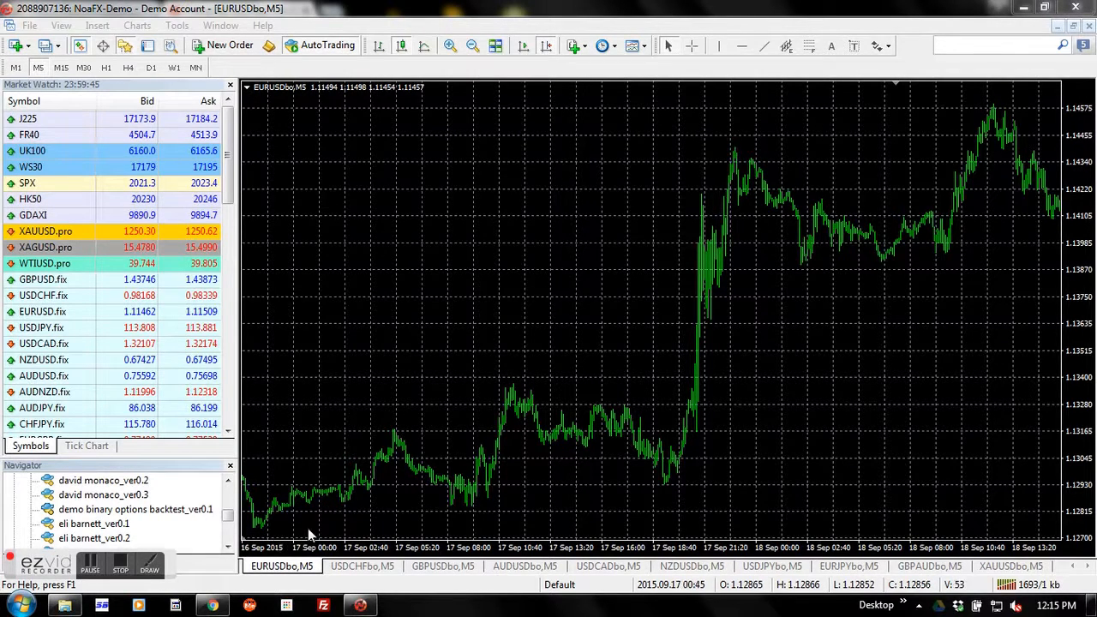
{"action": "mouse_move", "coordinate": [515, 163]}
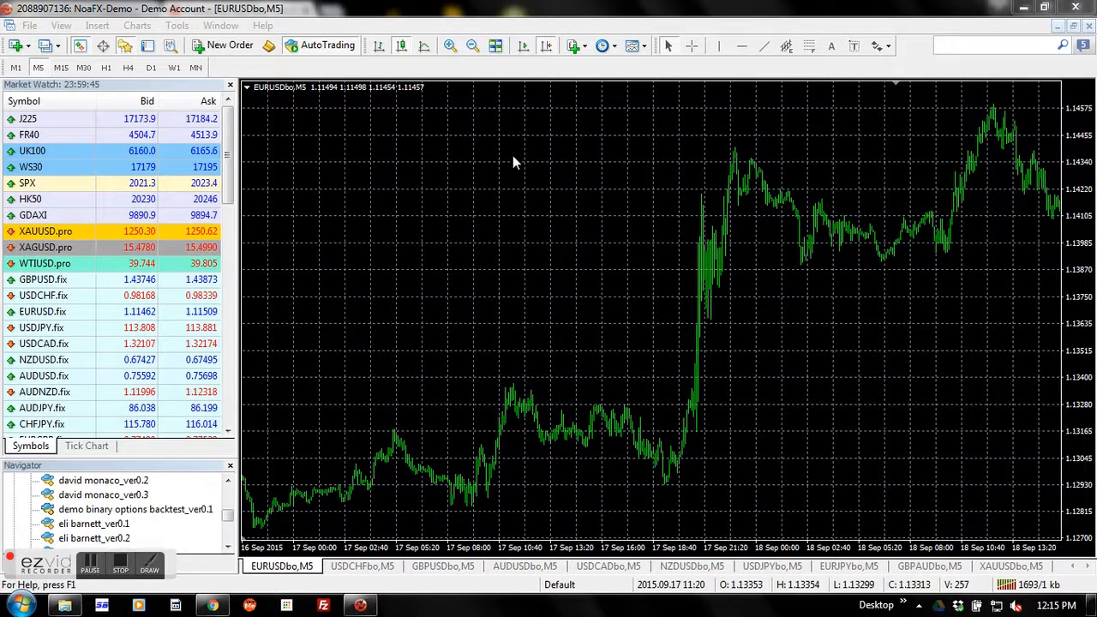
{"action": "mouse_move", "coordinate": [463, 134]}
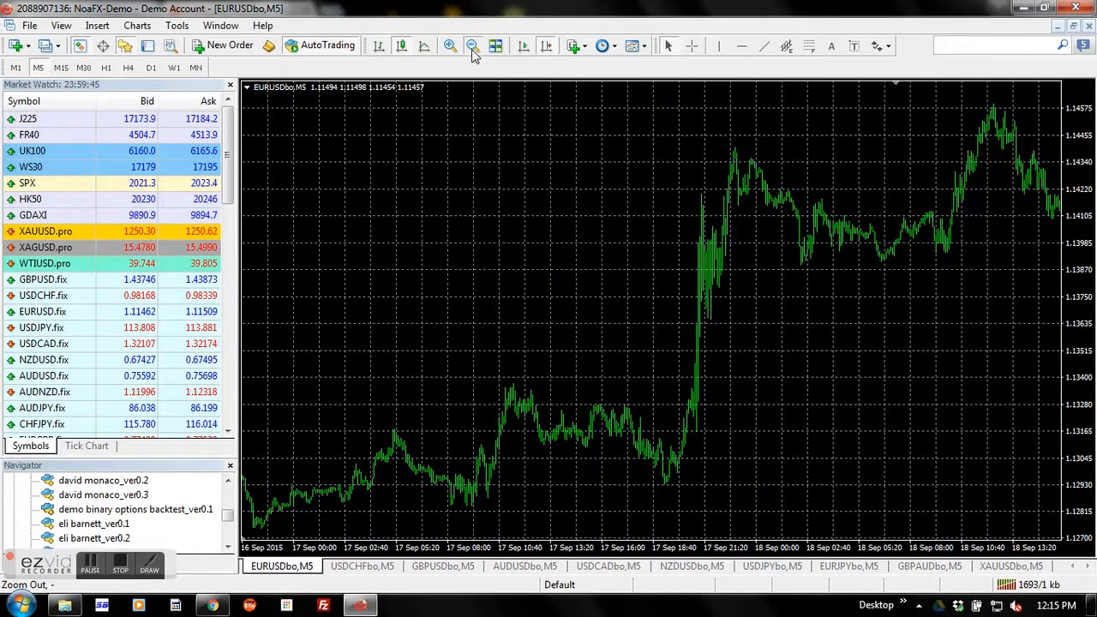
Step: Zoom the EURUSDbo chart out to span 16–22 September
{"action": "left_click", "coordinate": [472, 45]}
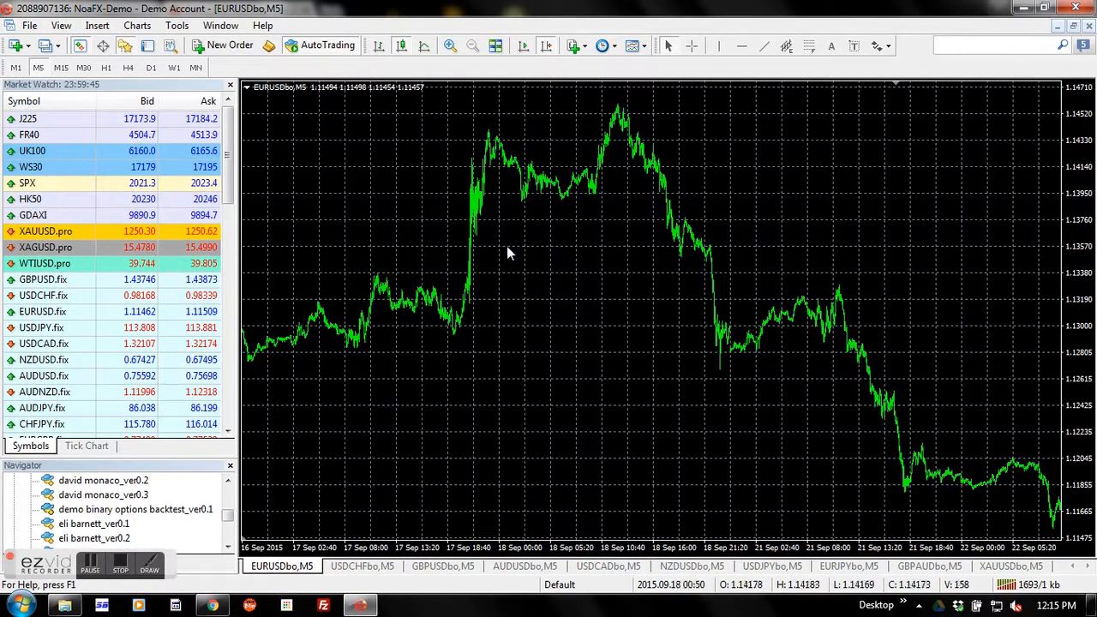
{"action": "mouse_move", "coordinate": [566, 272]}
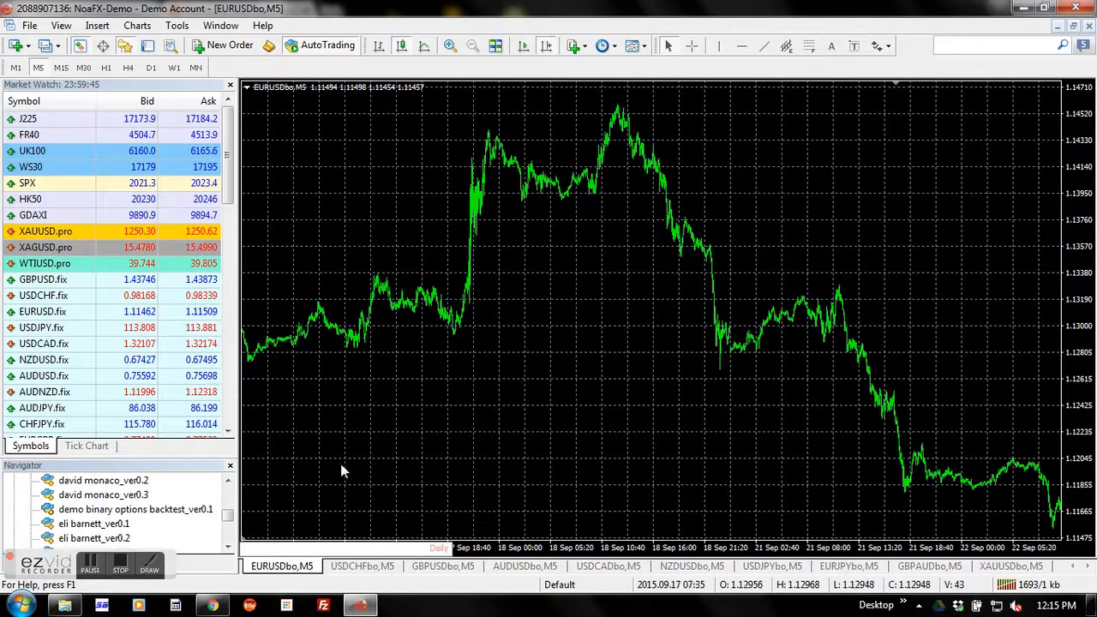
{"action": "mouse_move", "coordinate": [407, 442]}
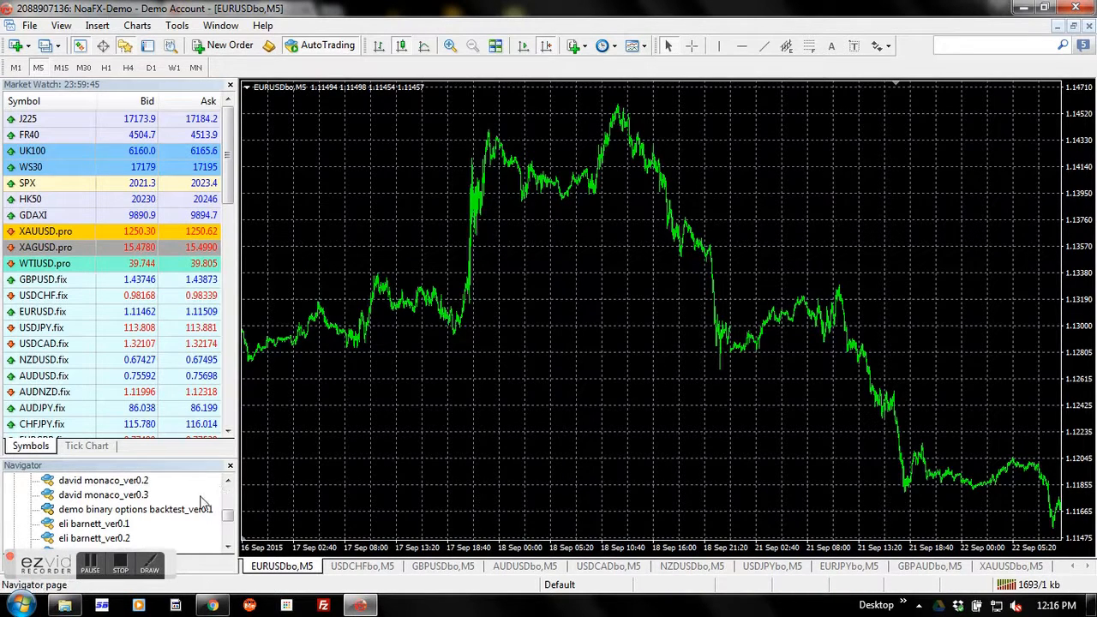
{"action": "mouse_move", "coordinate": [98, 523]}
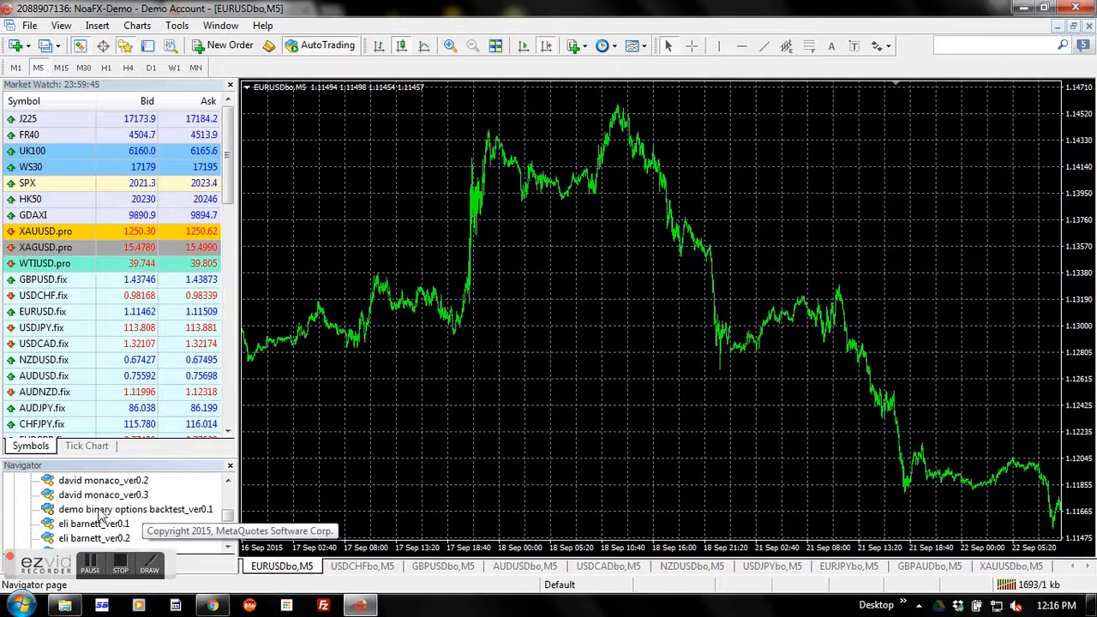
{"action": "mouse_move", "coordinate": [85, 525]}
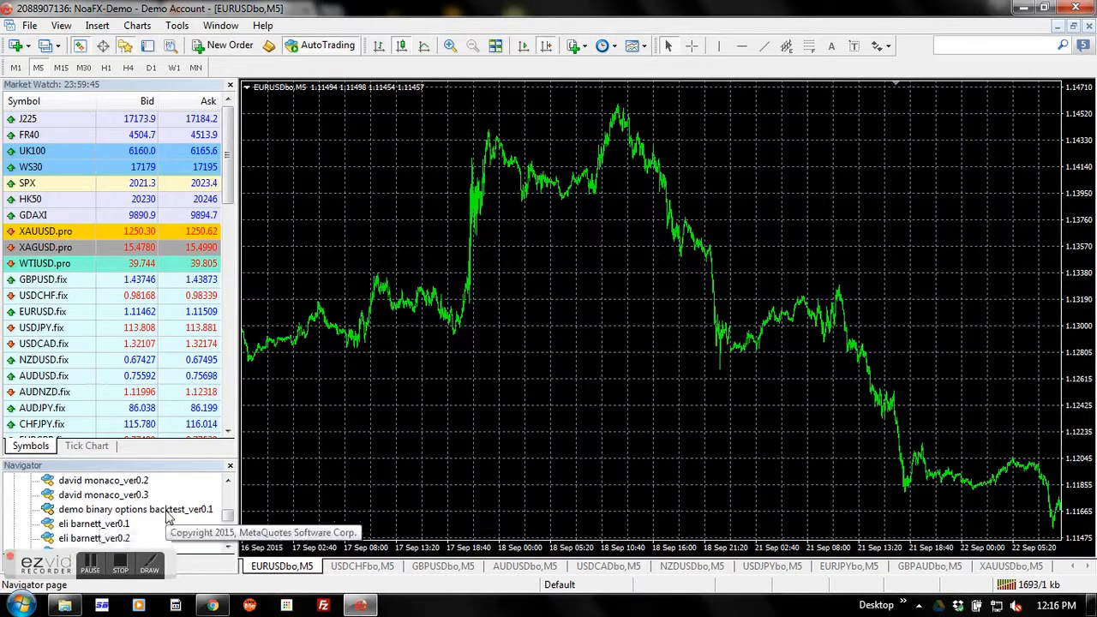
Step: Attach the demo binary options backtest_ver0.1 expert and select its TRADING_HOURS input
{"action": "double_click", "coordinate": [135, 509]}
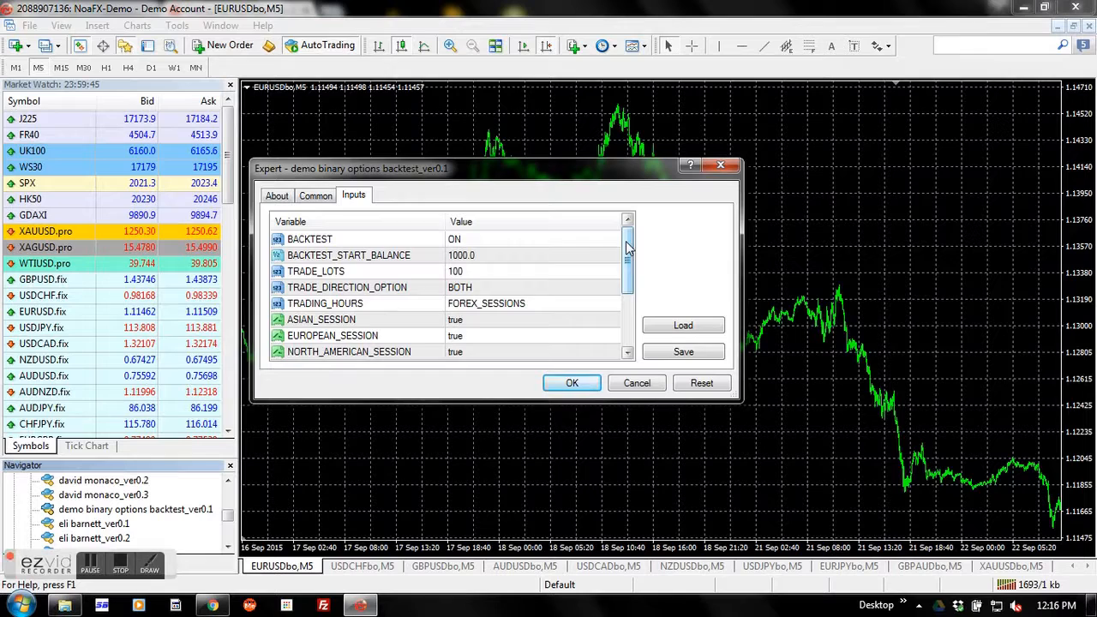
{"action": "mouse_move", "coordinate": [573, 270]}
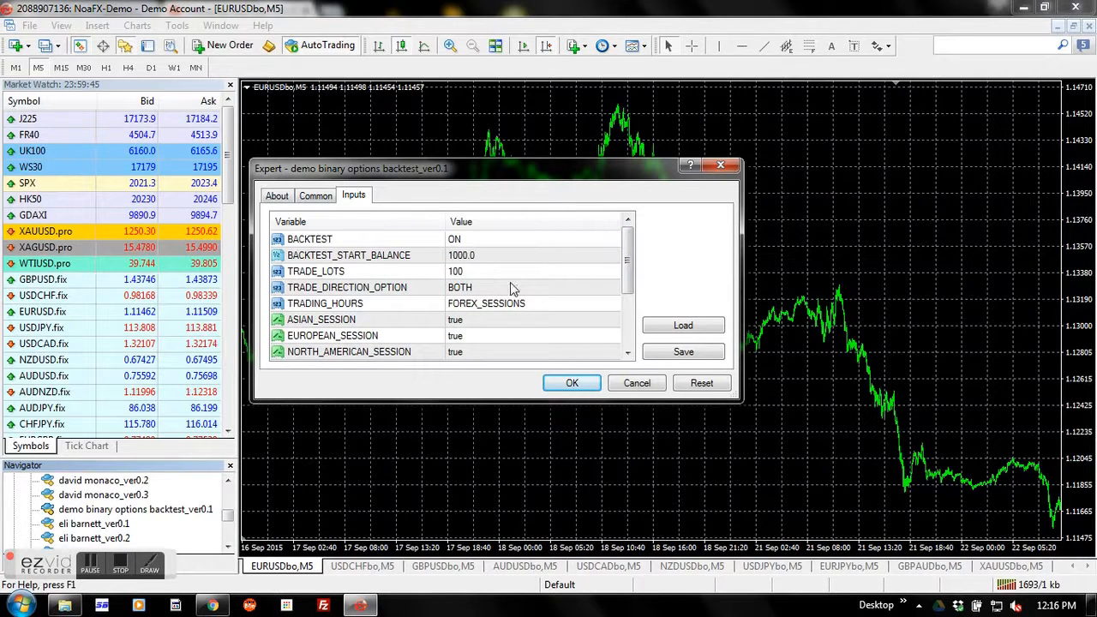
{"action": "mouse_move", "coordinate": [568, 285]}
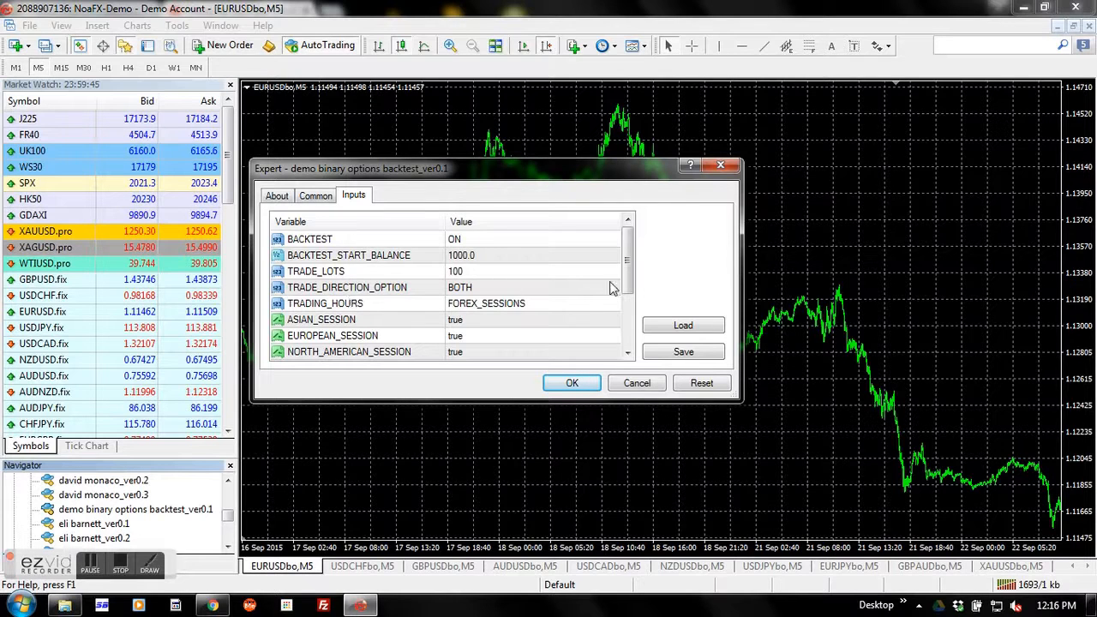
{"action": "left_click", "coordinate": [613, 287]}
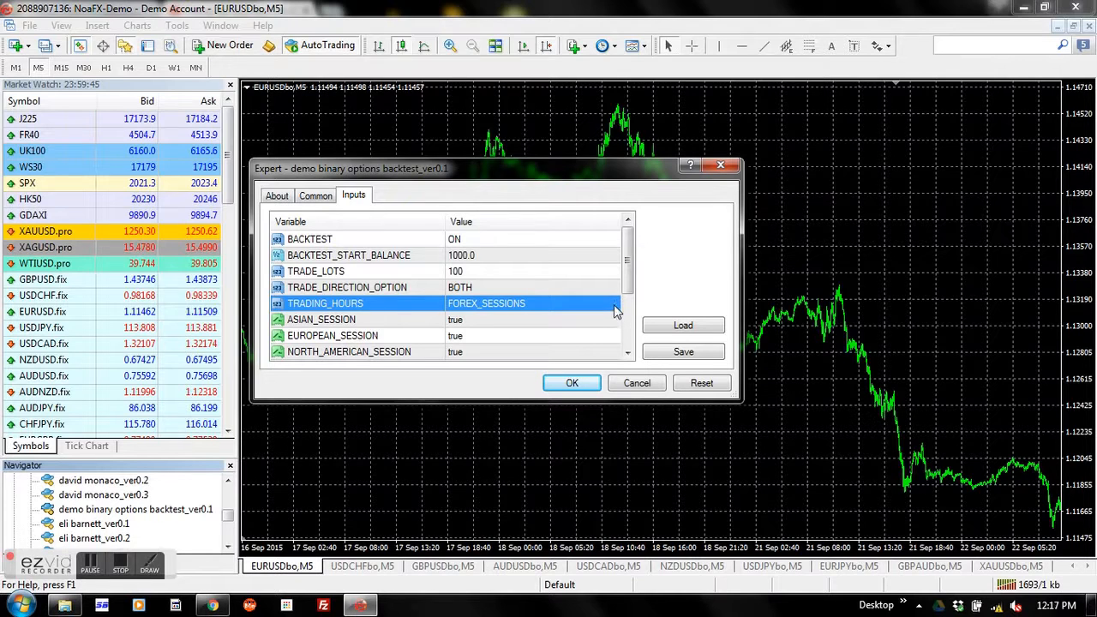
Step: Change TRADING_HOURS to SET_HOURS and check that start is 0 and stop is 24
{"action": "left_click", "coordinate": [616, 305]}
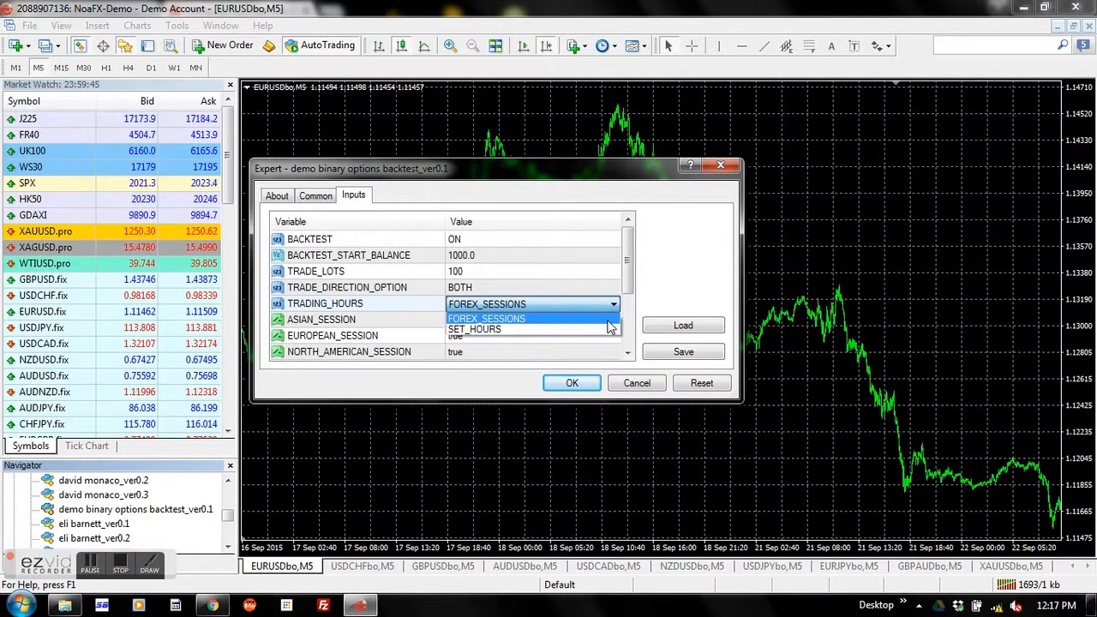
{"action": "mouse_move", "coordinate": [592, 325]}
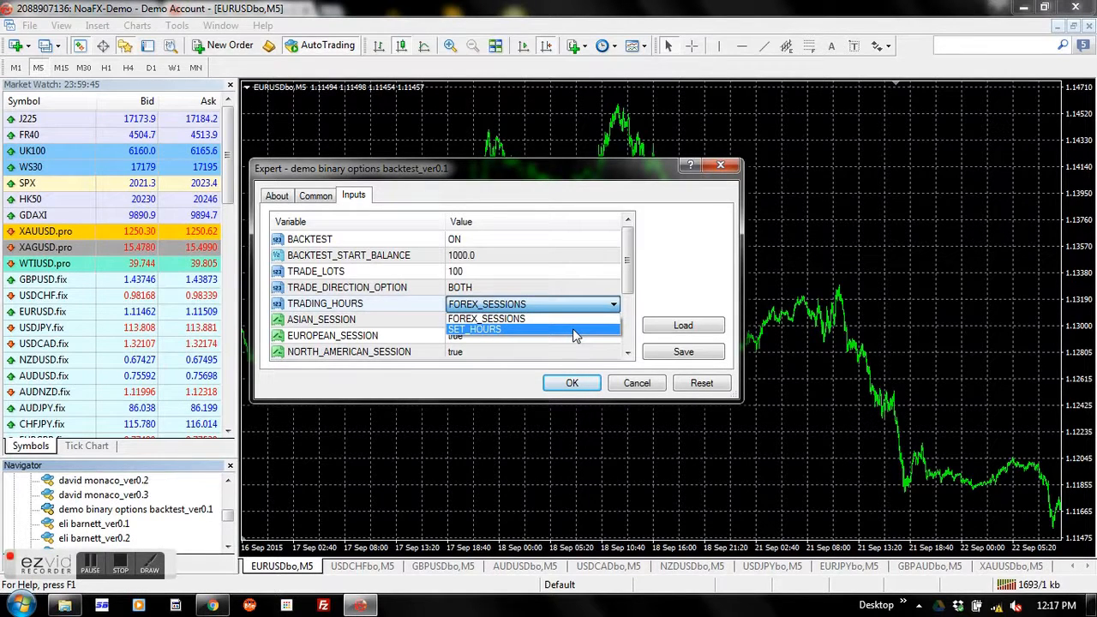
{"action": "left_click", "coordinate": [475, 329]}
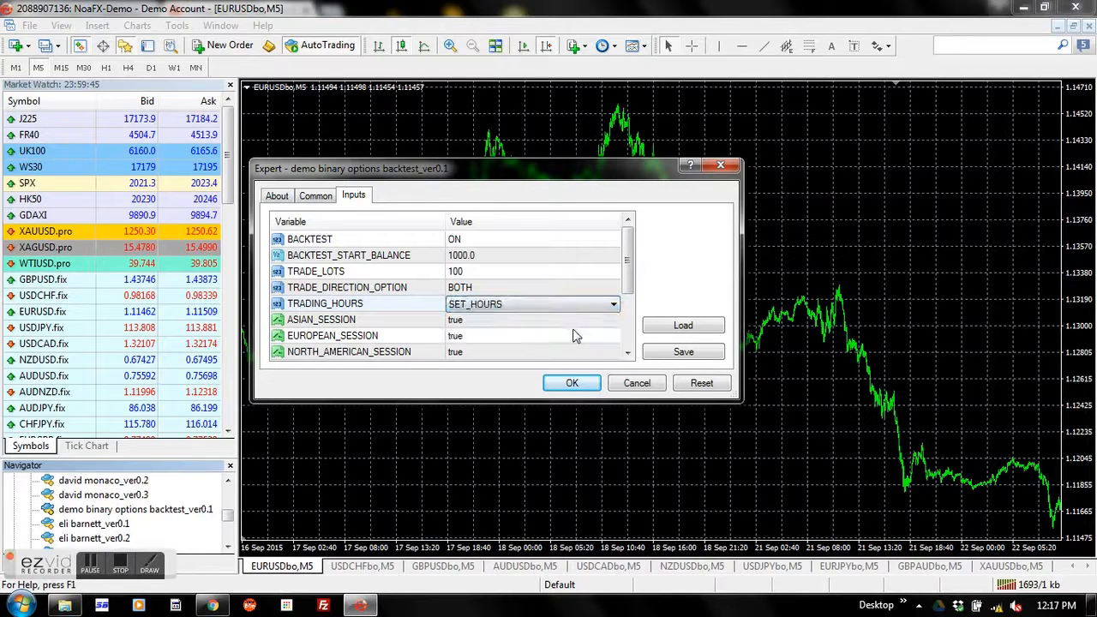
{"action": "scroll", "scroll_direction": "down", "scroll_amount": 3}
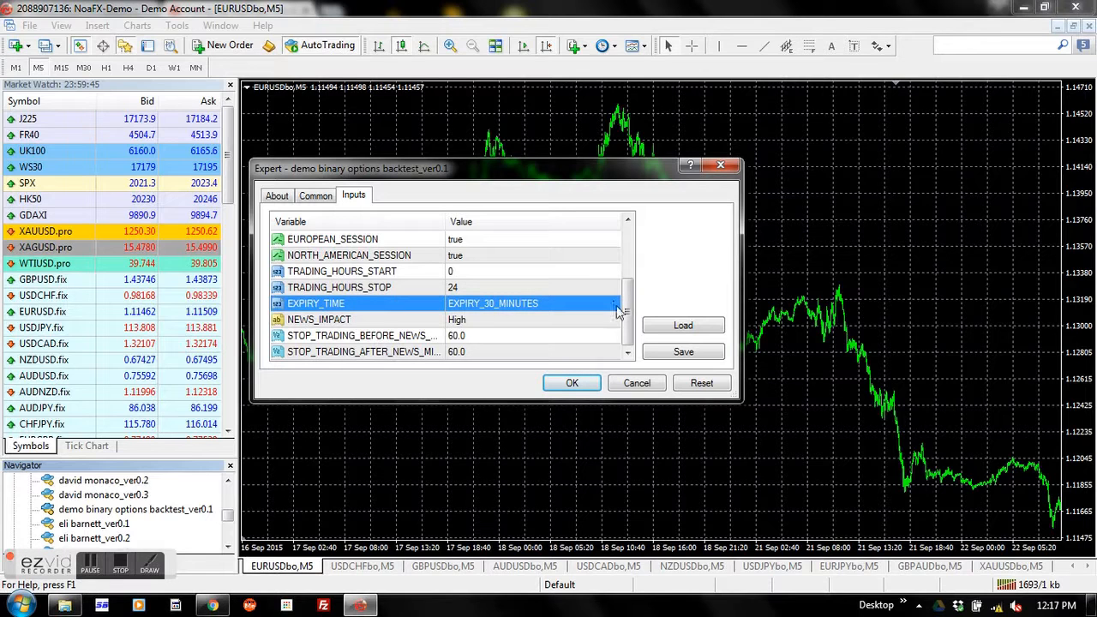
{"action": "left_click", "coordinate": [613, 304]}
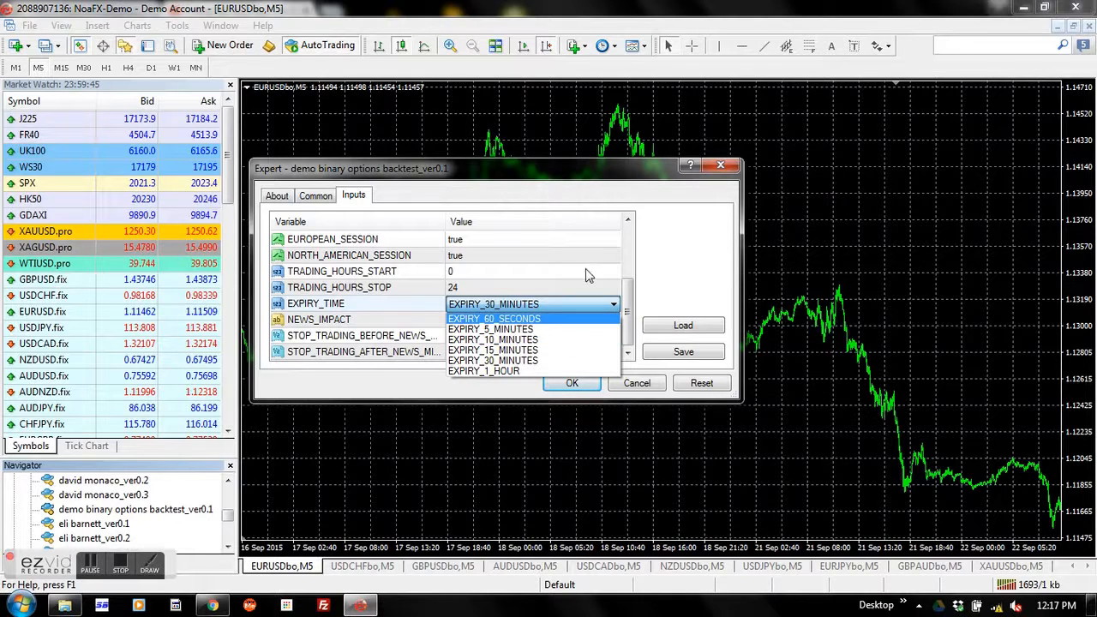
{"action": "left_click", "coordinate": [493, 361]}
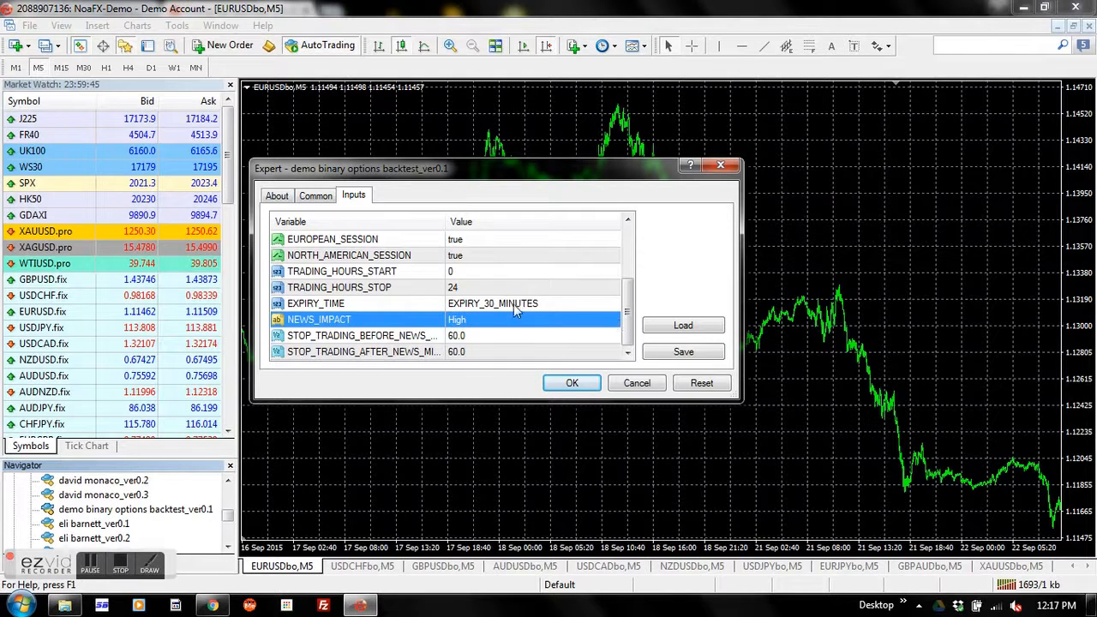
{"action": "mouse_move", "coordinate": [592, 324]}
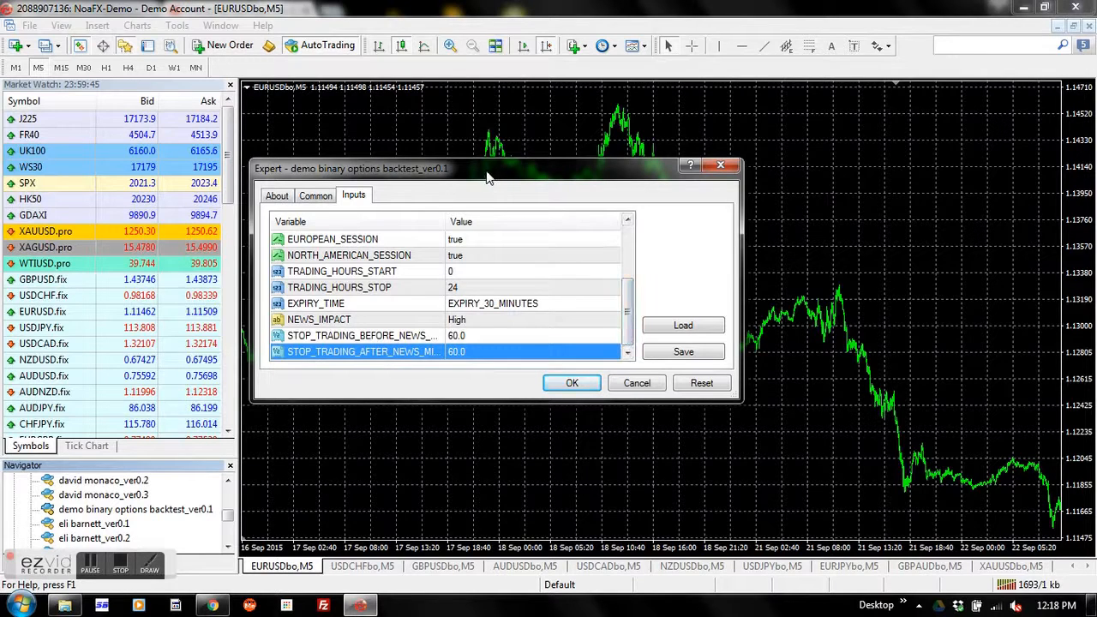
{"action": "mouse_move", "coordinate": [571, 414]}
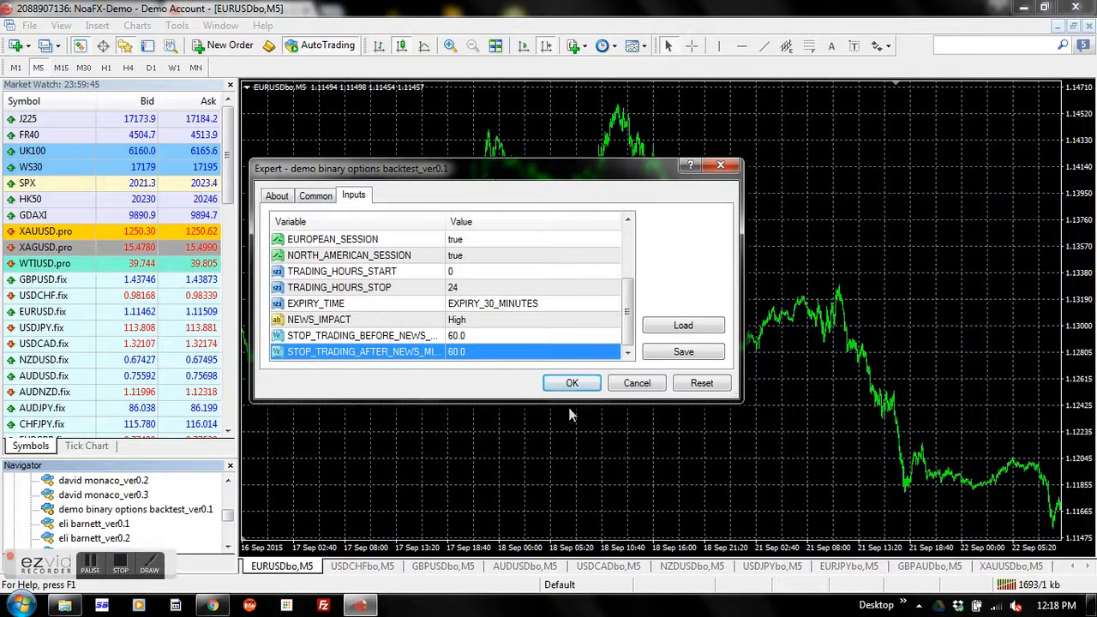
Step: Confirm the expert settings and dismiss the alert, giving 429 trades and a 13410 balance
{"action": "left_click", "coordinate": [571, 384]}
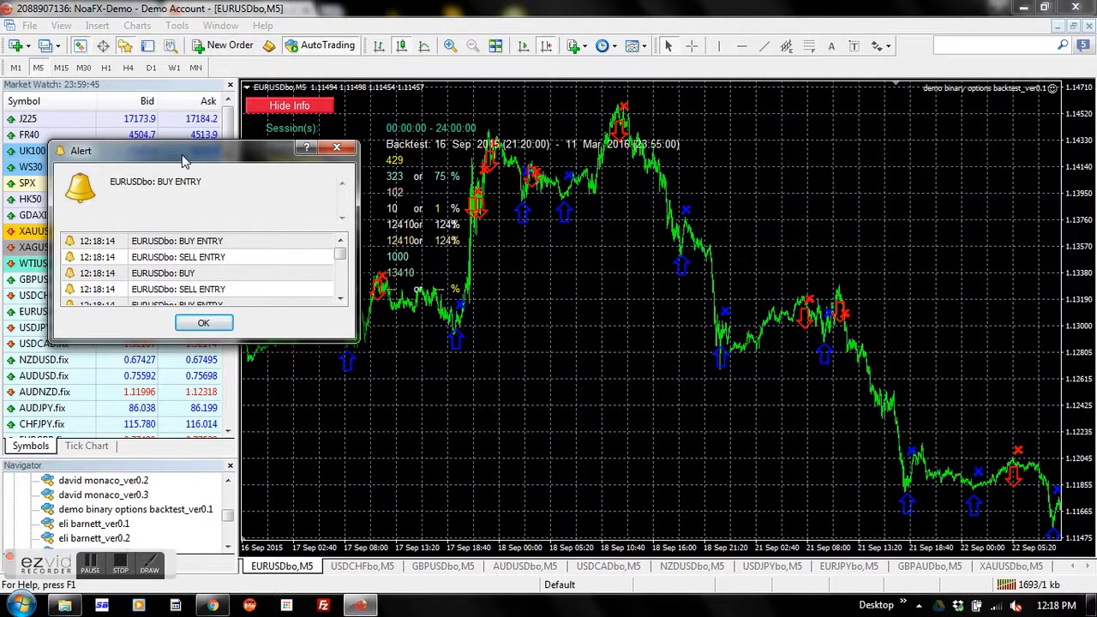
{"action": "mouse_move", "coordinate": [270, 171]}
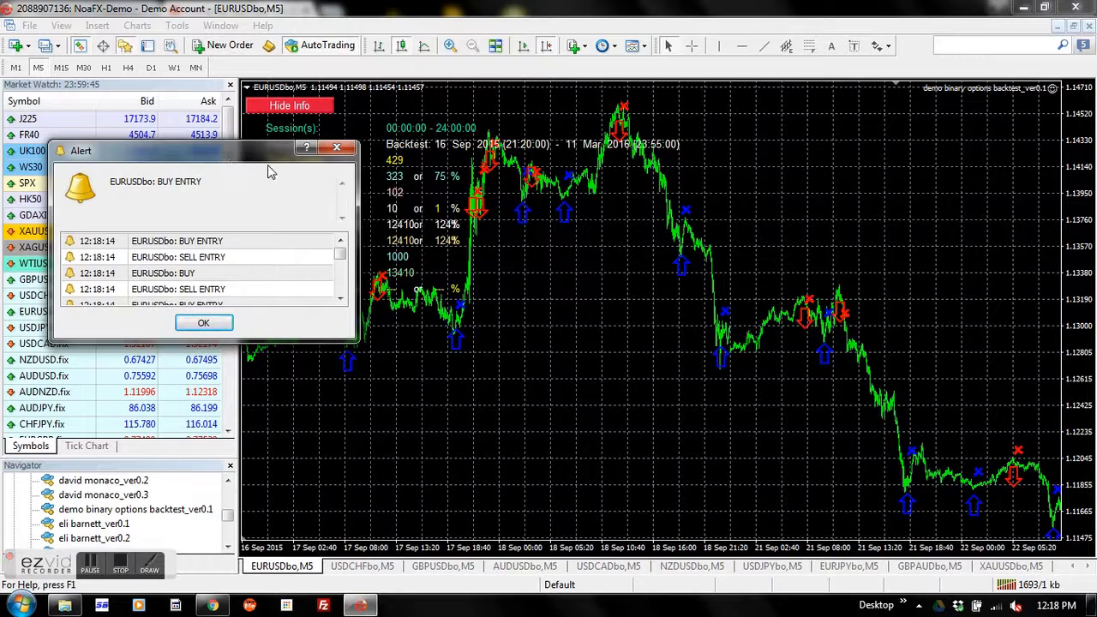
{"action": "left_click", "coordinate": [204, 323]}
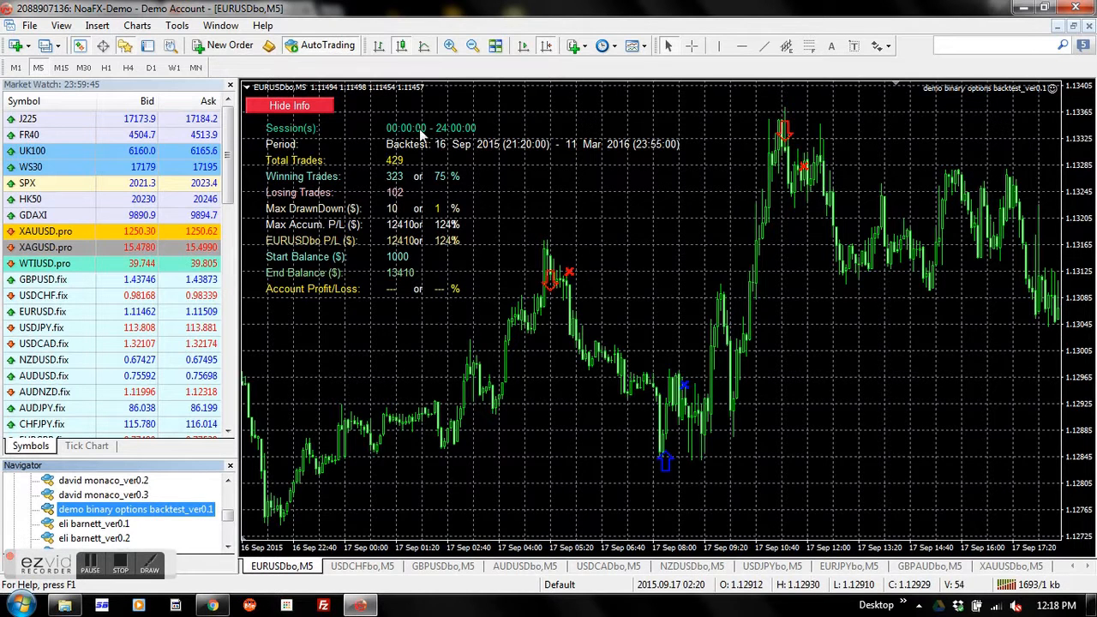
{"action": "mouse_move", "coordinate": [545, 195]}
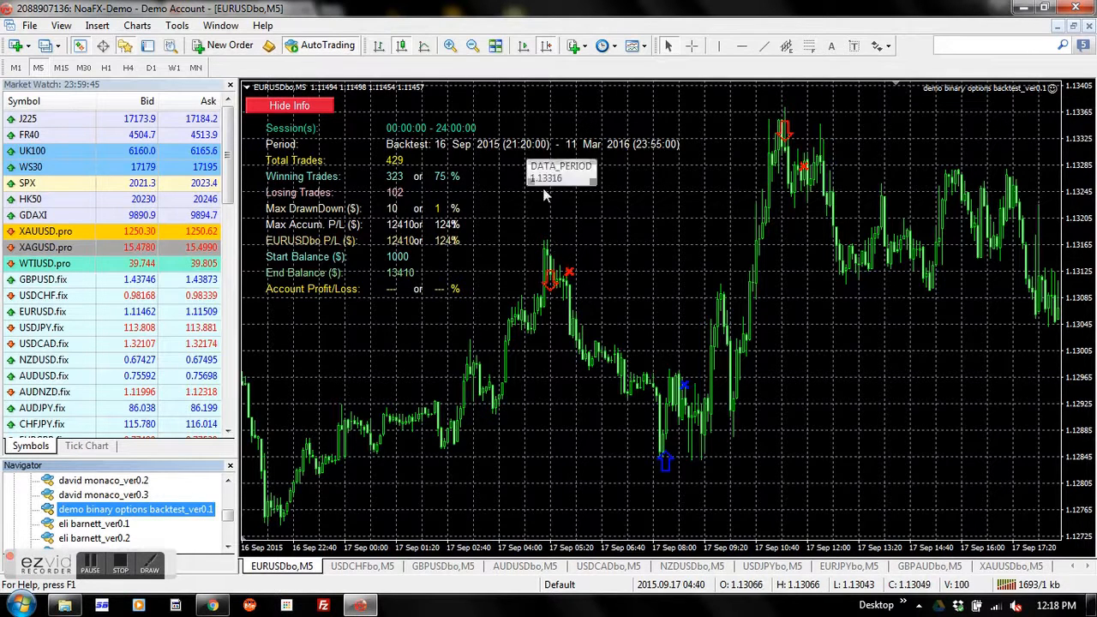
{"action": "mouse_move", "coordinate": [519, 119]}
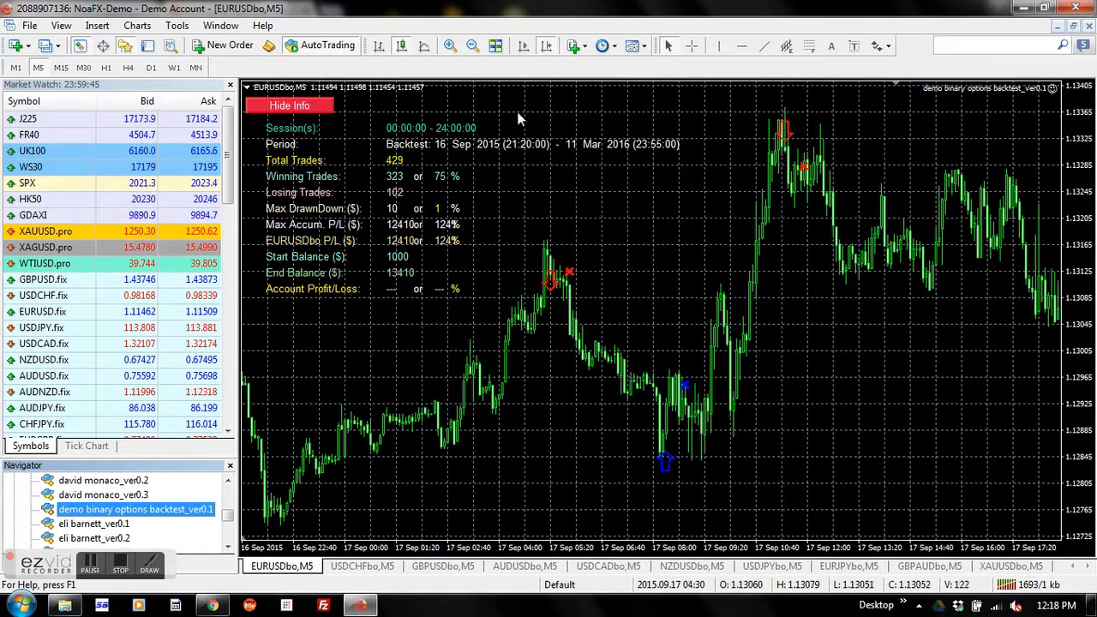
{"action": "mouse_move", "coordinate": [524, 198]}
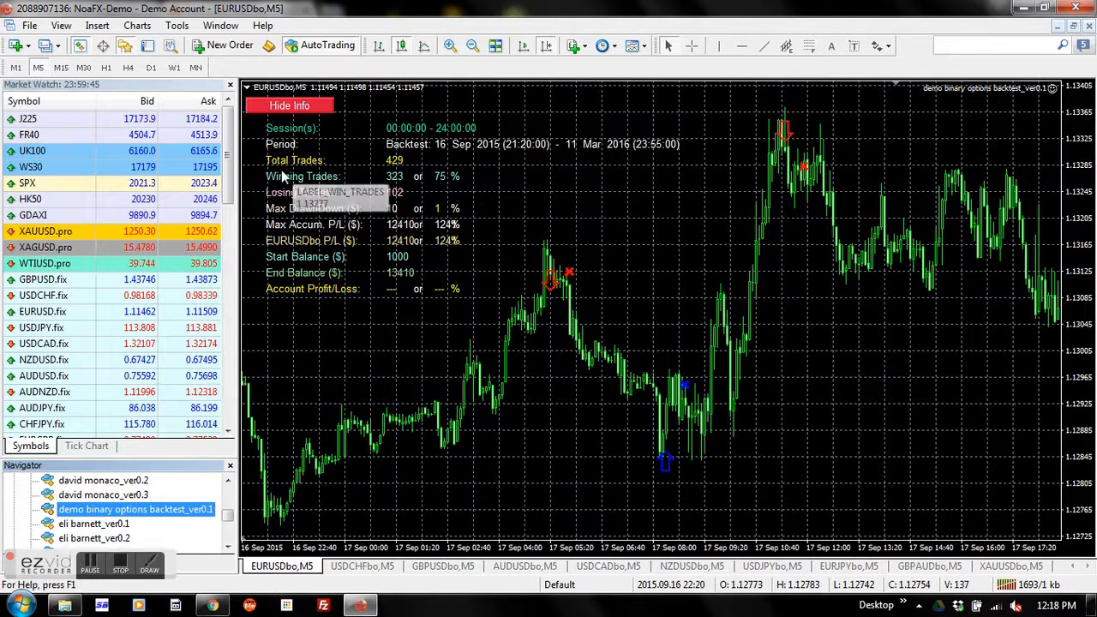
{"action": "mouse_move", "coordinate": [339, 182]}
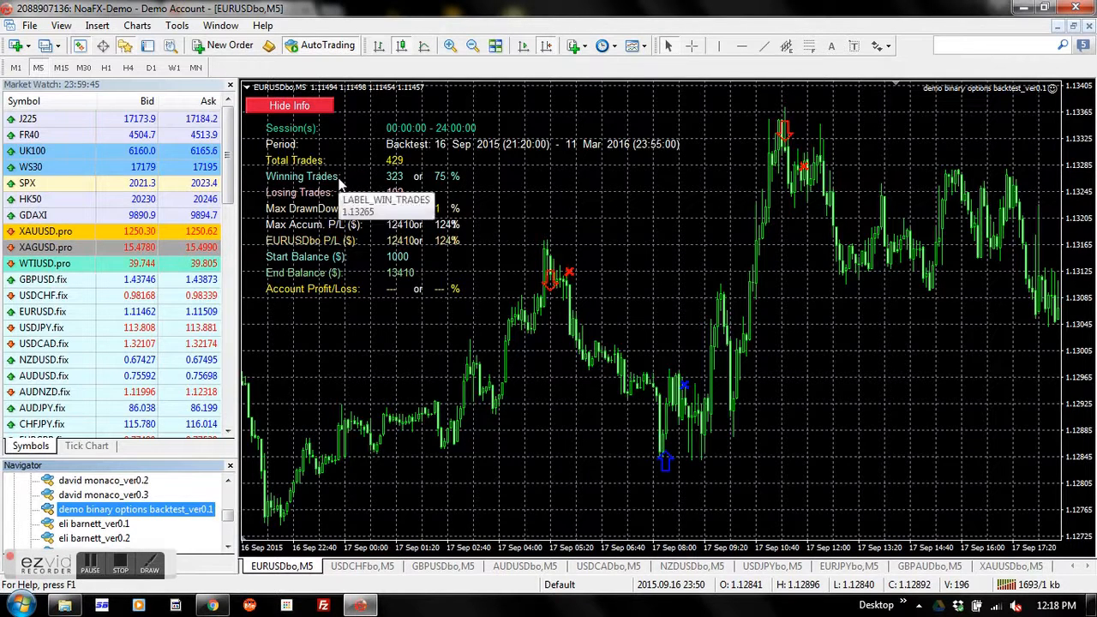
{"action": "mouse_move", "coordinate": [445, 176]}
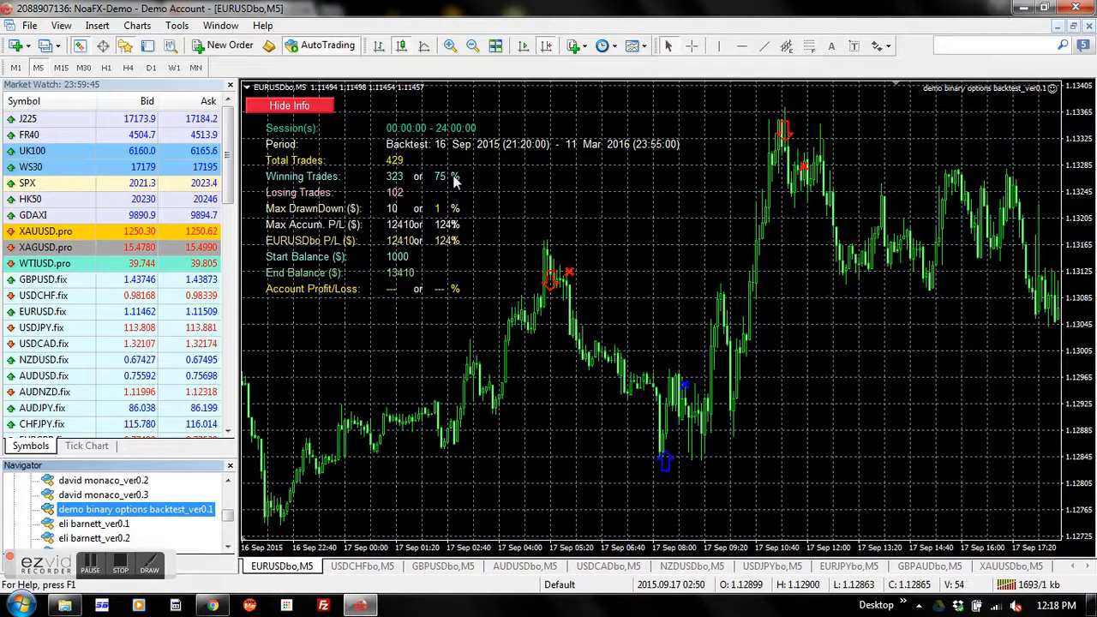
{"action": "mouse_move", "coordinate": [455, 180]}
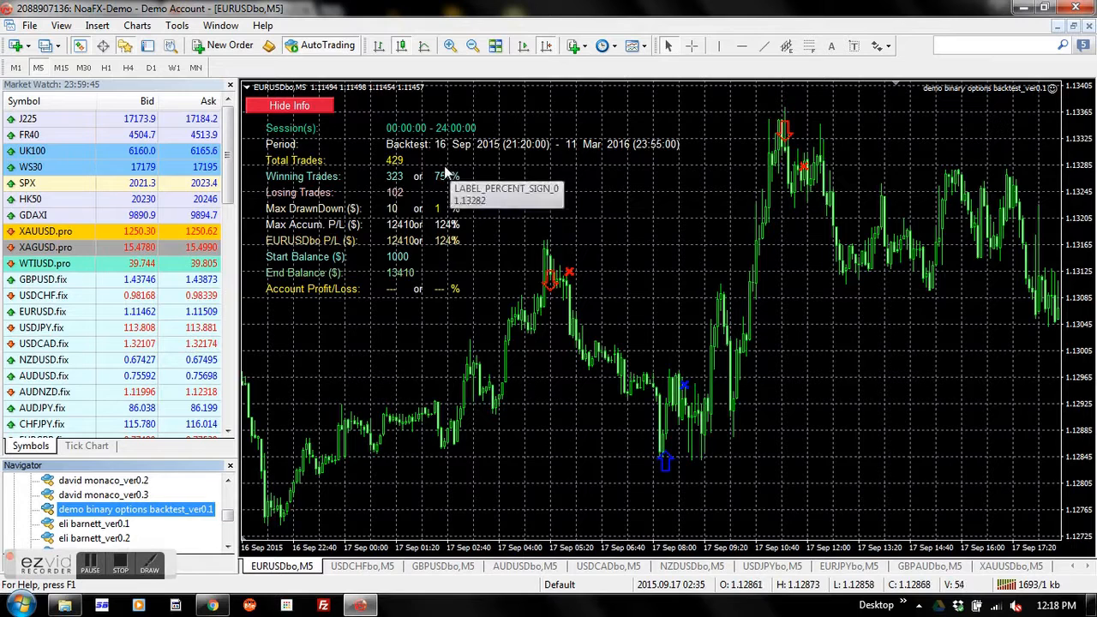
{"action": "mouse_move", "coordinate": [470, 183]}
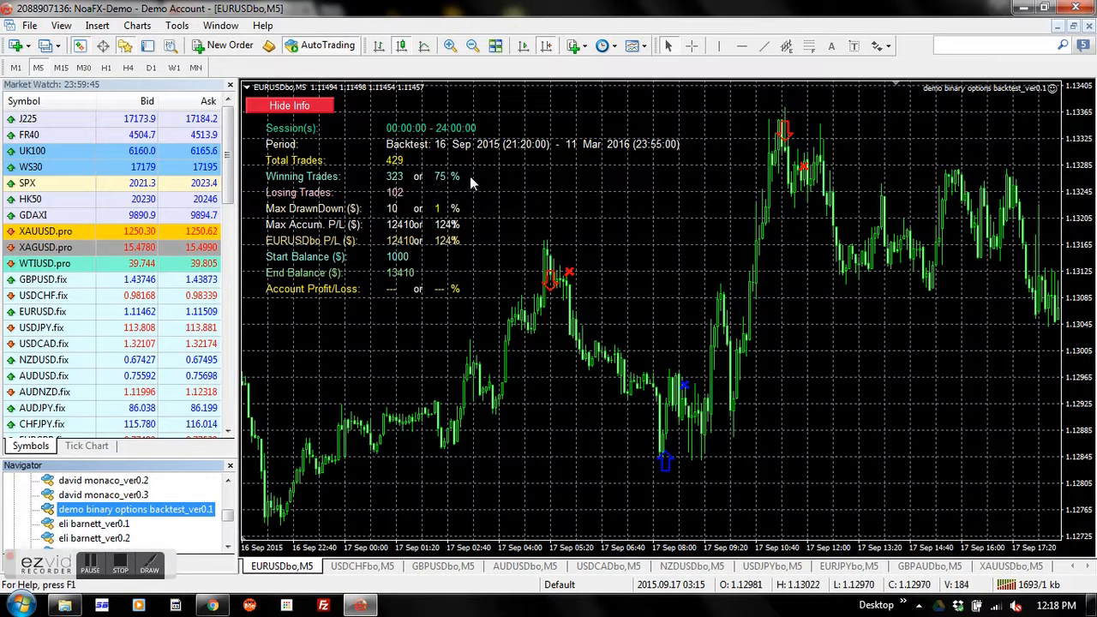
{"action": "mouse_move", "coordinate": [452, 177]}
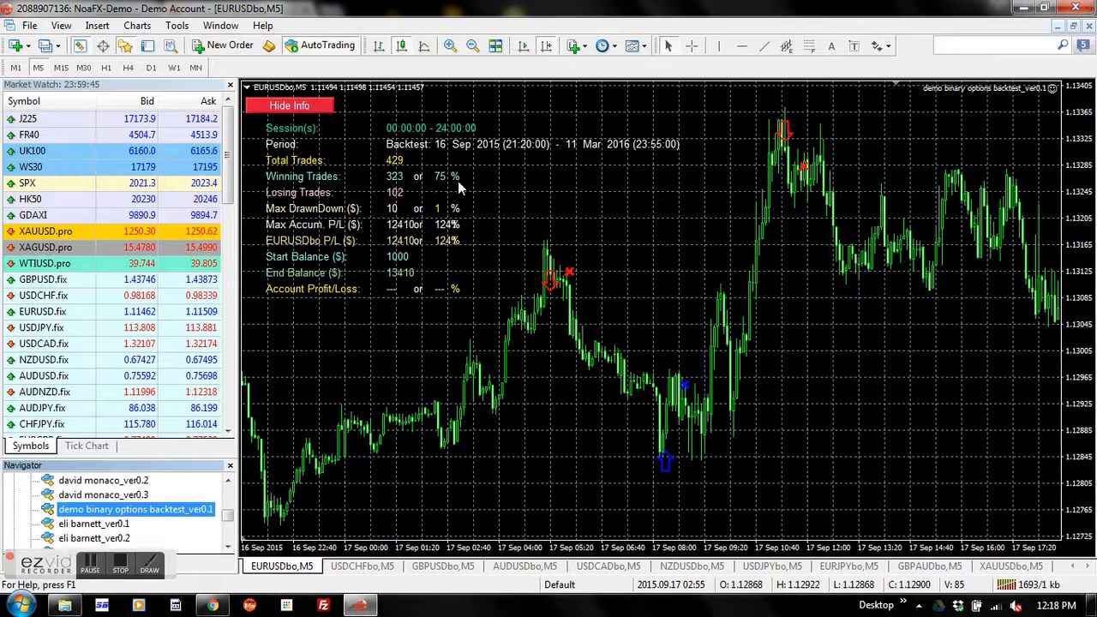
{"action": "mouse_move", "coordinate": [515, 186]}
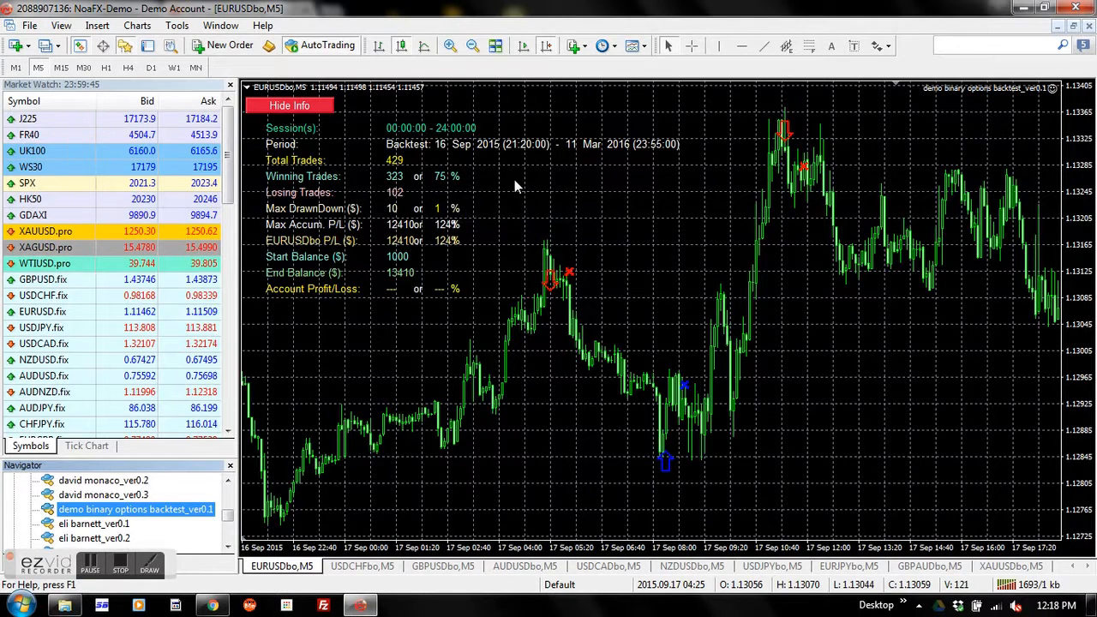
{"action": "mouse_move", "coordinate": [530, 202]}
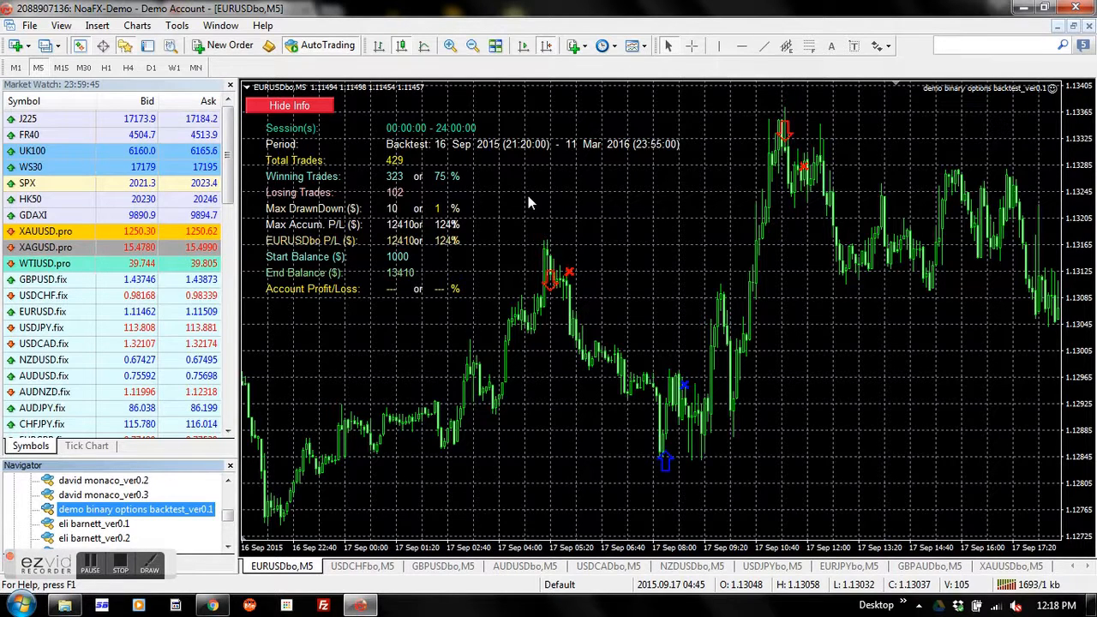
{"action": "mouse_move", "coordinate": [532, 191]}
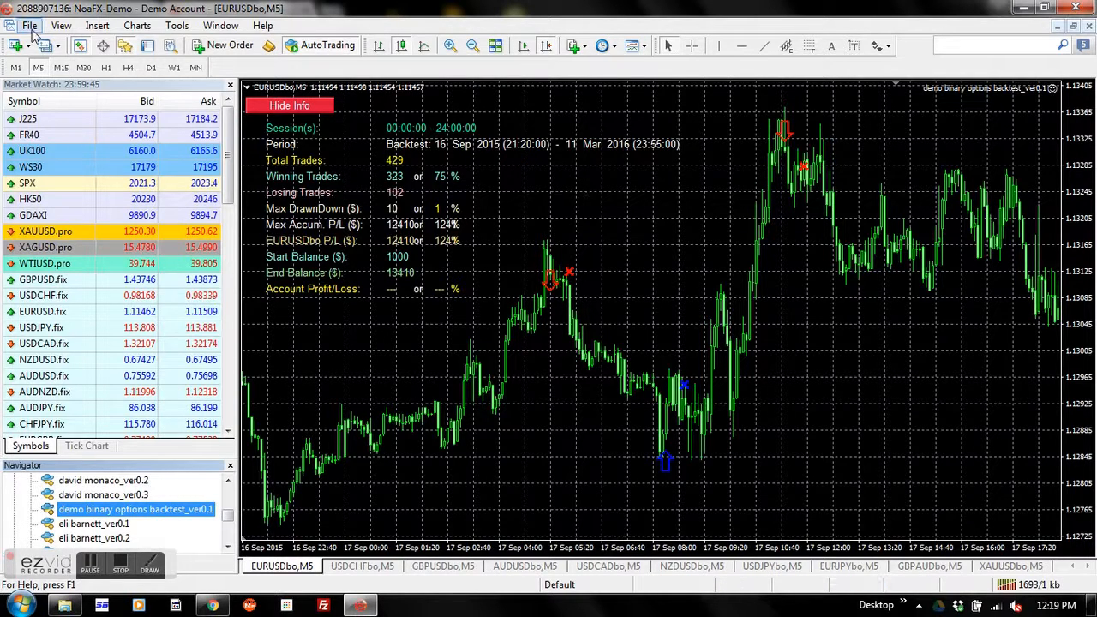
Step: Open MetaTrader 4's File menu to reach the Open Data Folder command
{"action": "left_click", "coordinate": [29, 24]}
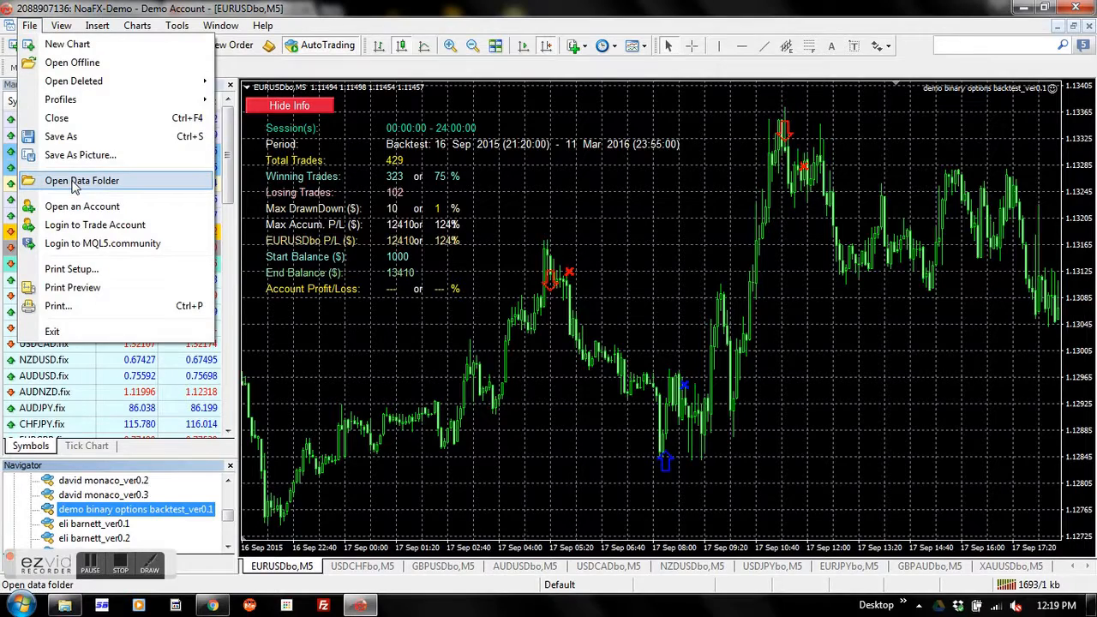
{"action": "mouse_move", "coordinate": [90, 189]}
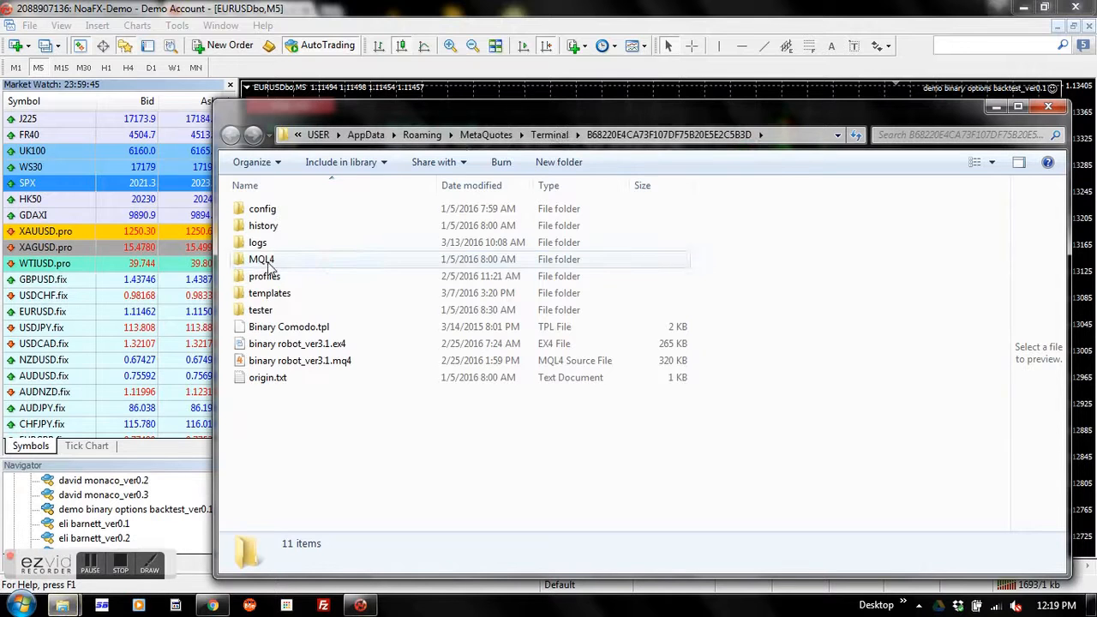
Step: Browse to MQL4\Files and open EURUSDbo_backtest.csv in Excel
{"action": "double_click", "coordinate": [262, 259]}
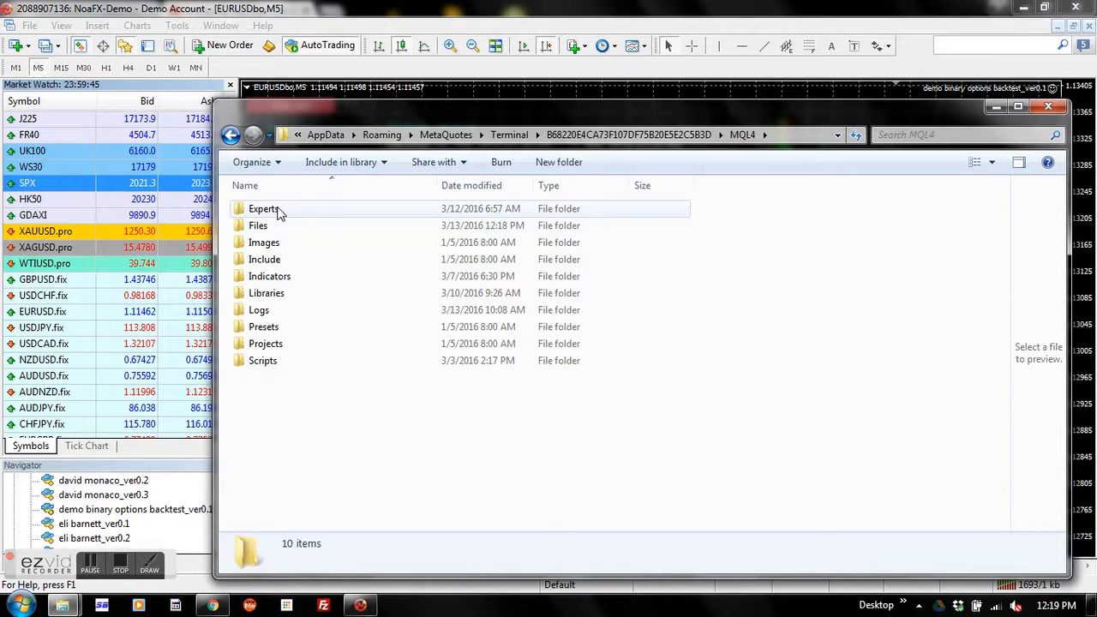
{"action": "double_click", "coordinate": [259, 225]}
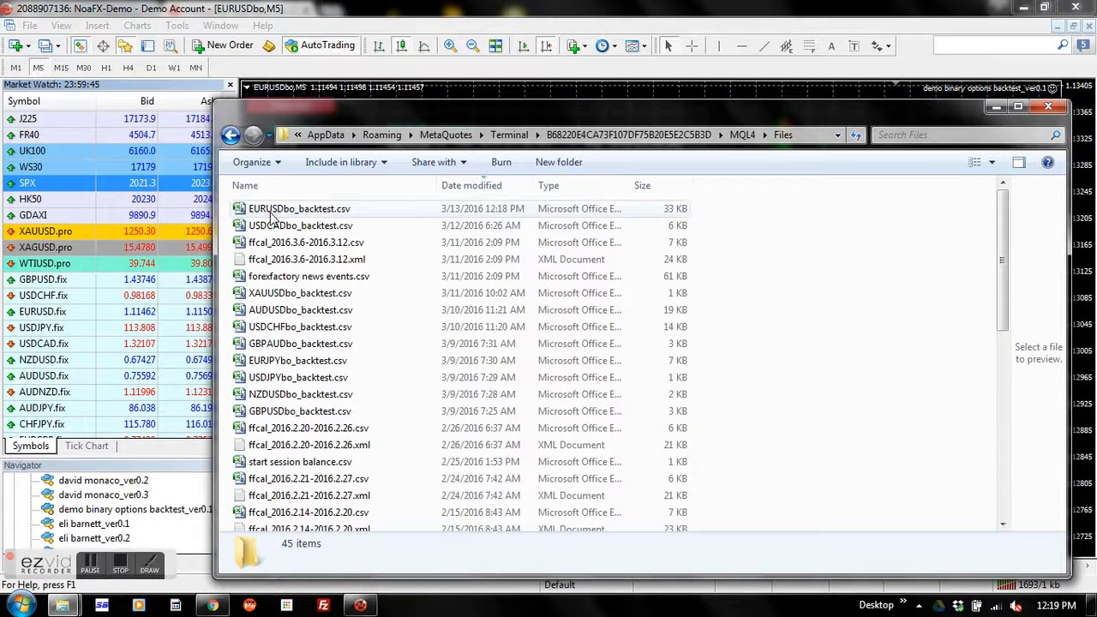
{"action": "left_click", "coordinate": [301, 209]}
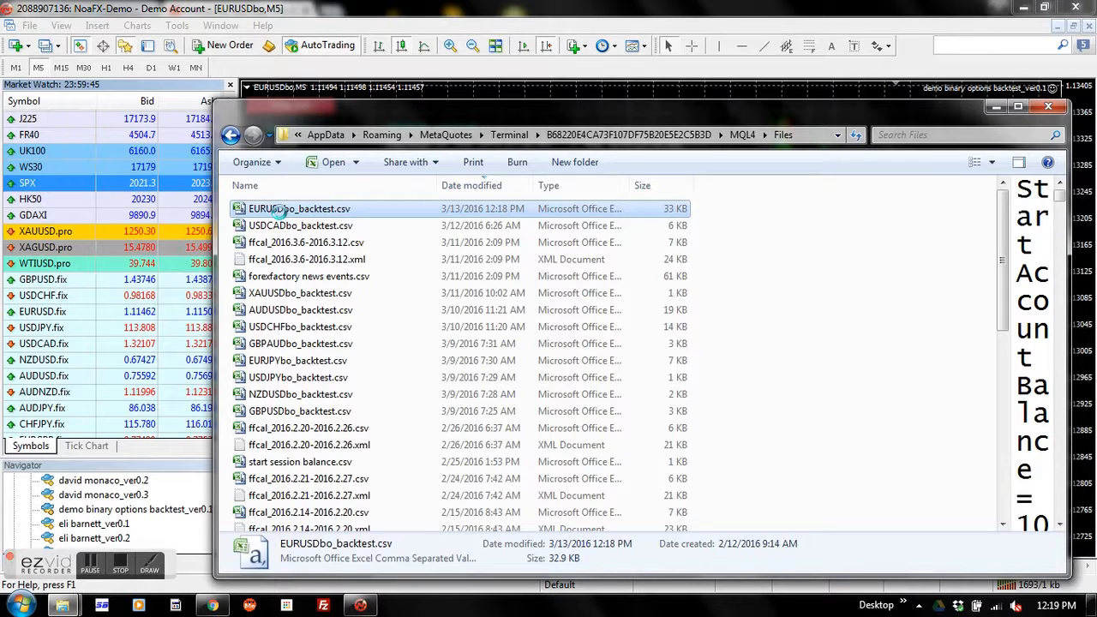
{"action": "right_click", "coordinate": [300, 208]}
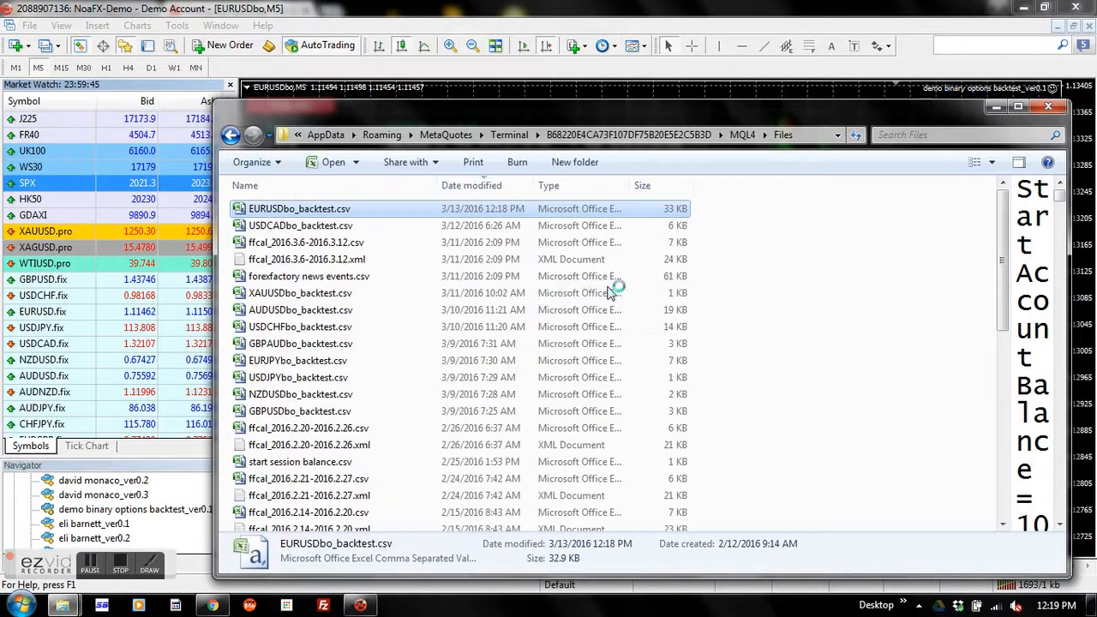
{"action": "double_click", "coordinate": [299, 208]}
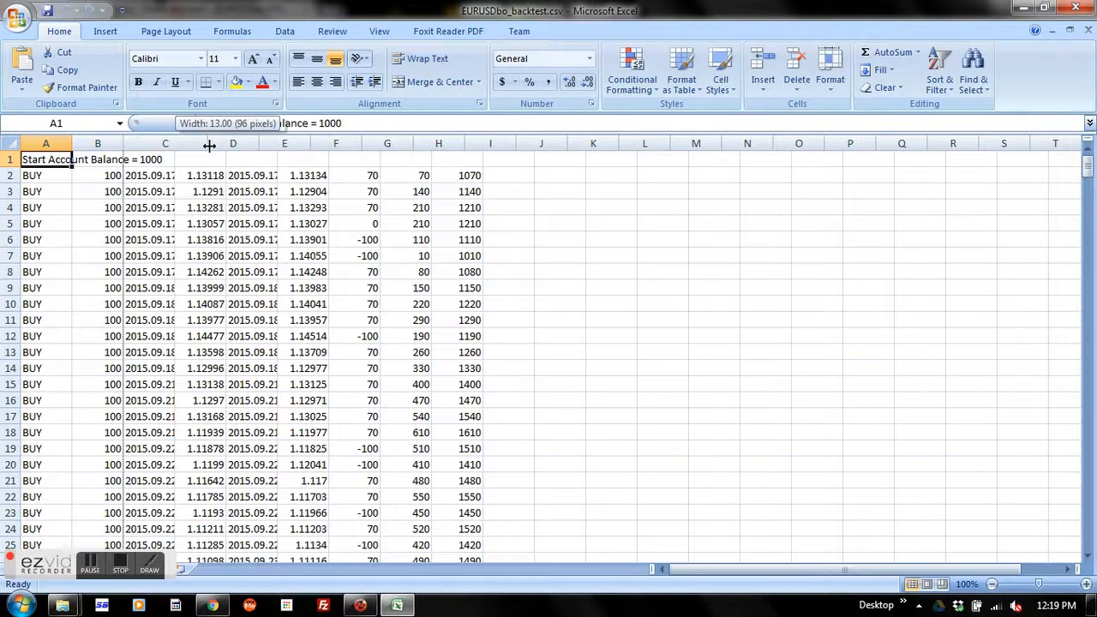
Step: Resize columns C, D, E and F so trade dates and prices display fully
{"action": "left_click_drag", "start_coordinate": [209, 143], "coordinate": [286, 144]}
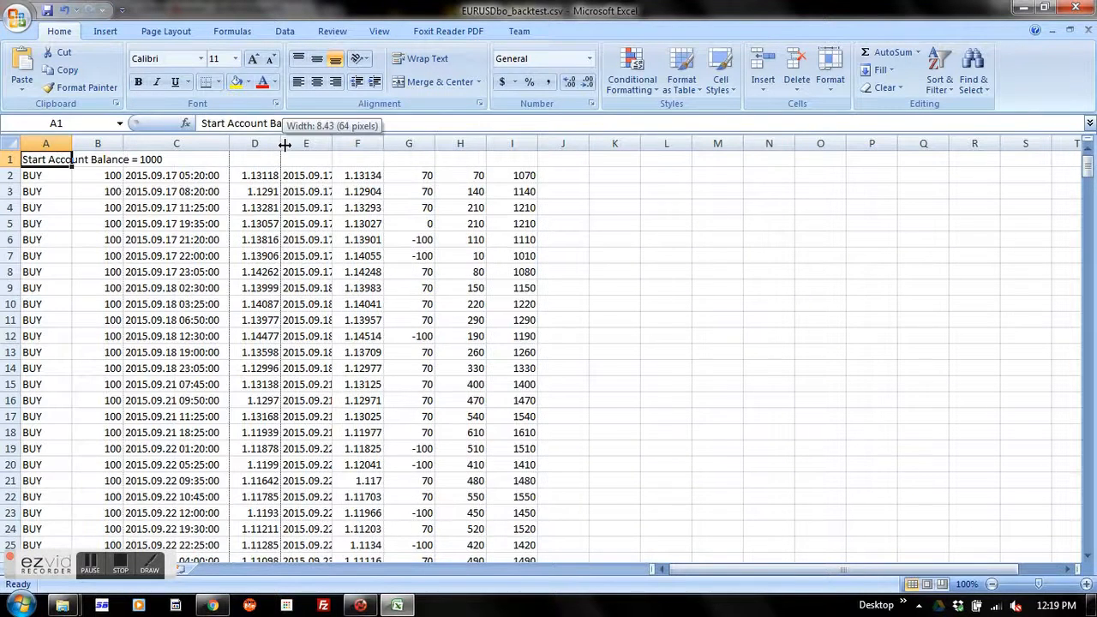
{"action": "left_click_drag", "start_coordinate": [285, 143], "coordinate": [327, 143]}
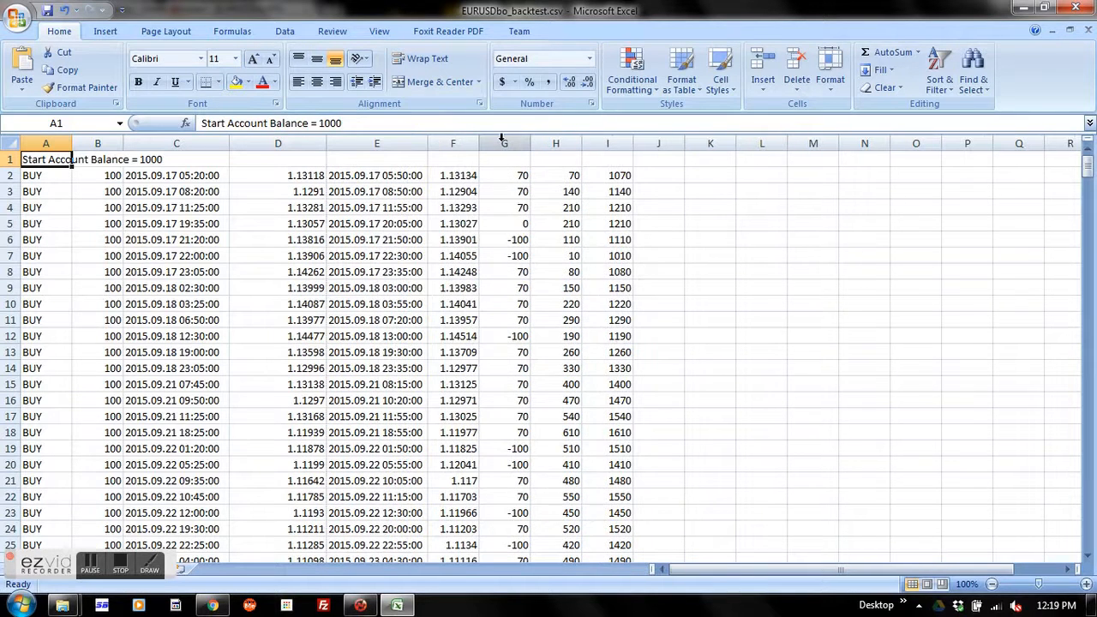
{"action": "left_click_drag", "start_coordinate": [504, 150], "coordinate": [425, 150]}
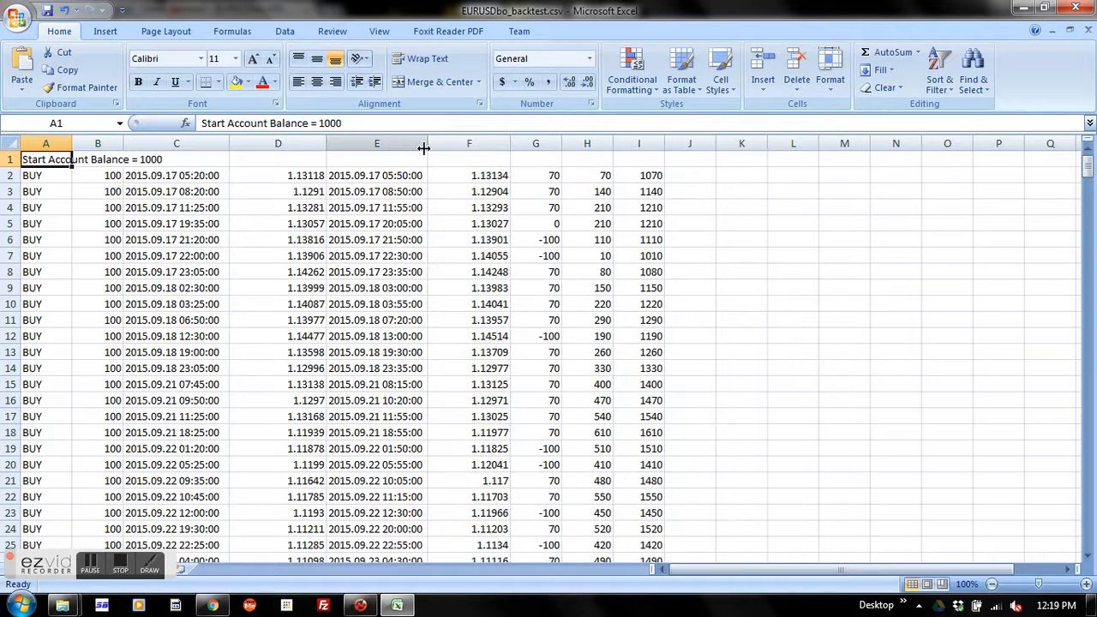
{"action": "left_click_drag", "start_coordinate": [423, 143], "coordinate": [407, 143]}
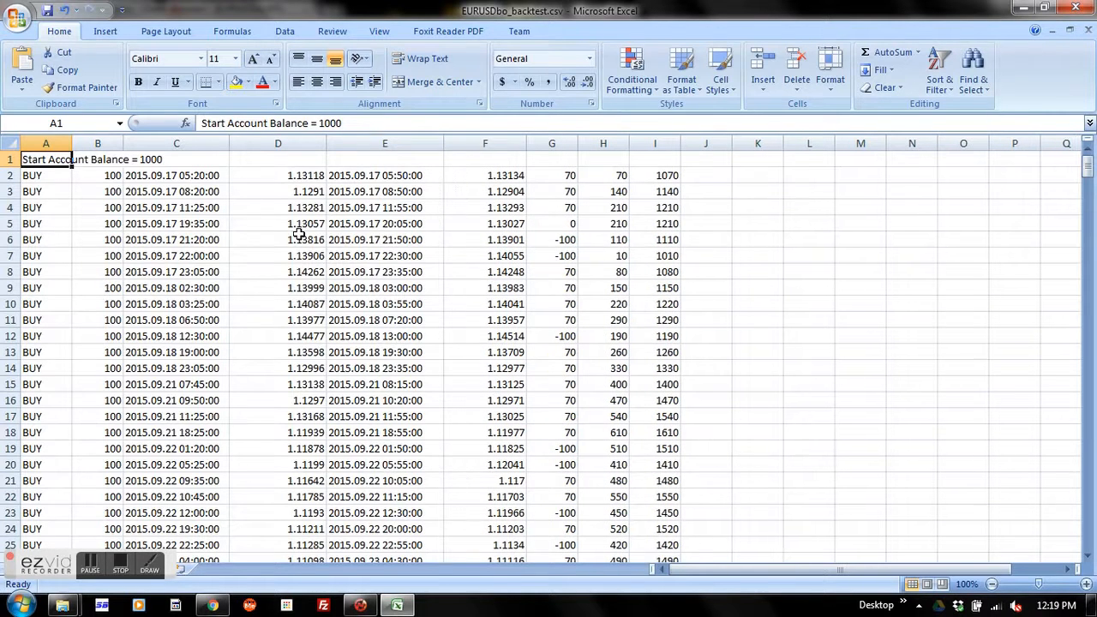
{"action": "mouse_move", "coordinate": [76, 161]}
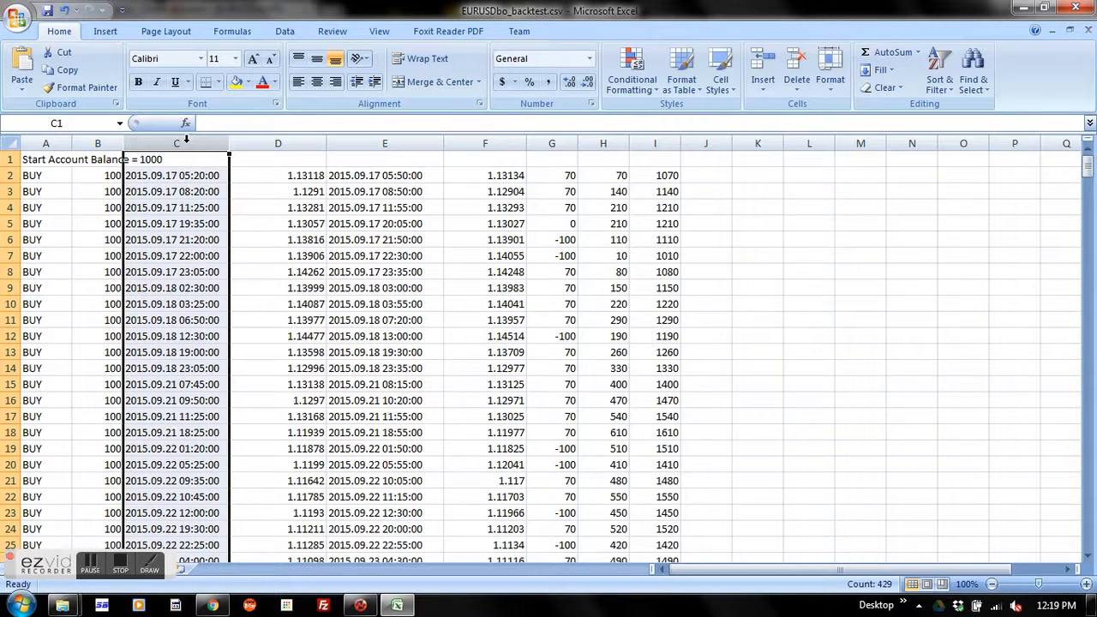
{"action": "mouse_move", "coordinate": [280, 142]}
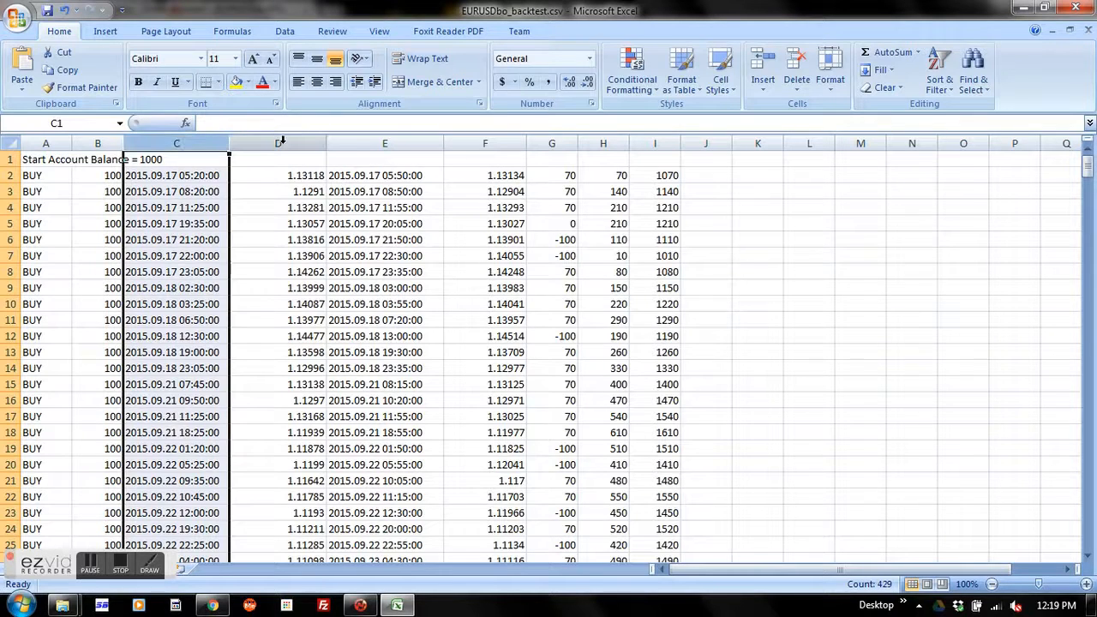
{"action": "left_click", "coordinate": [278, 143]}
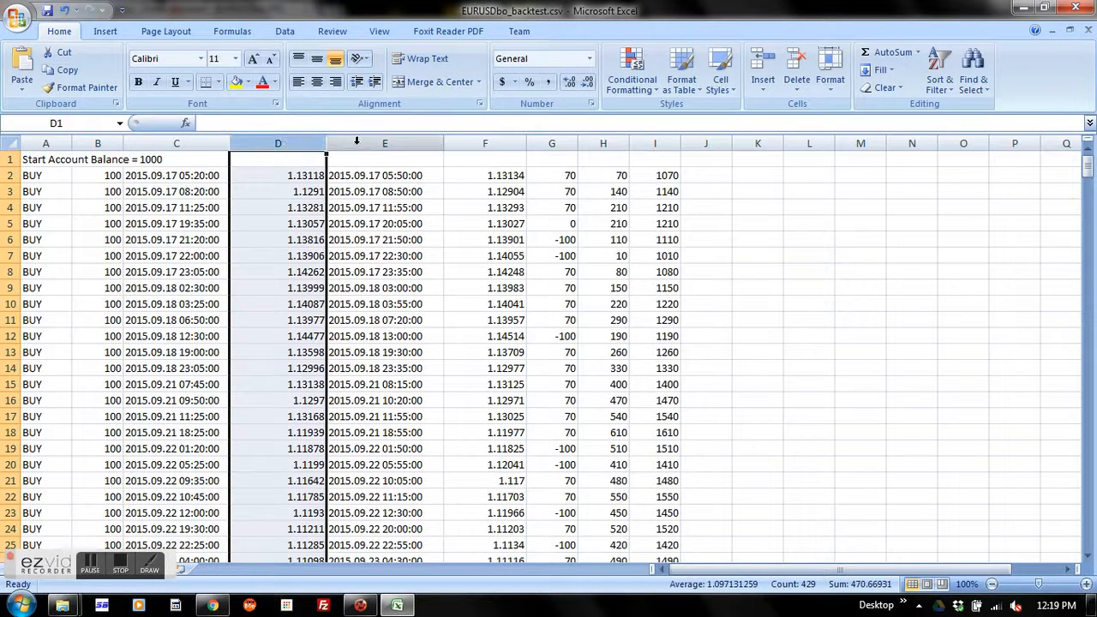
{"action": "left_click", "coordinate": [384, 143]}
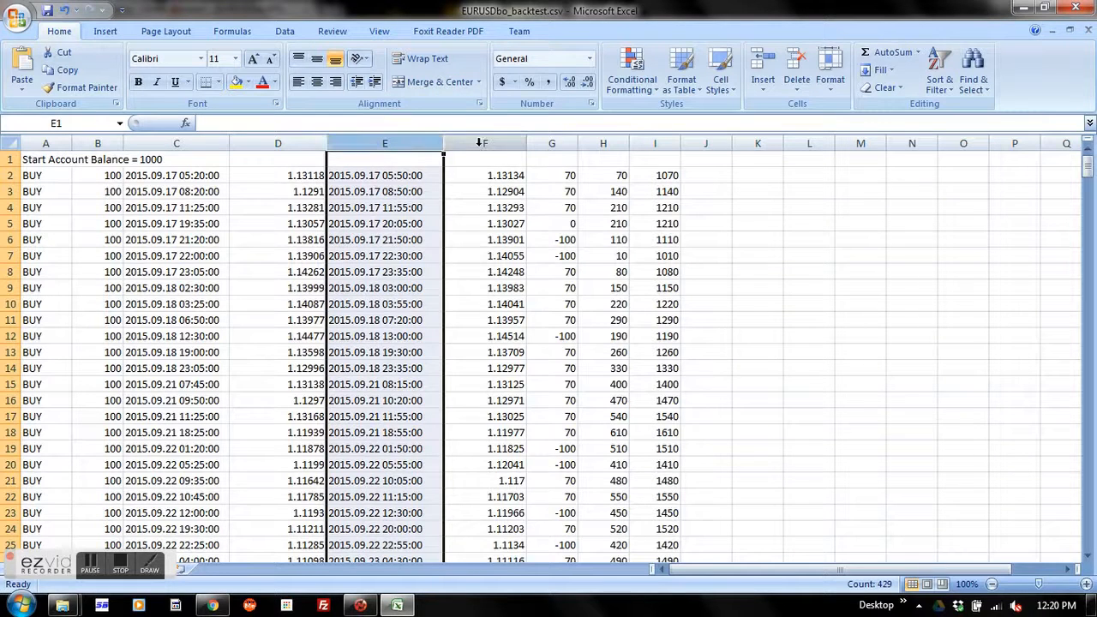
{"action": "left_click", "coordinate": [484, 143]}
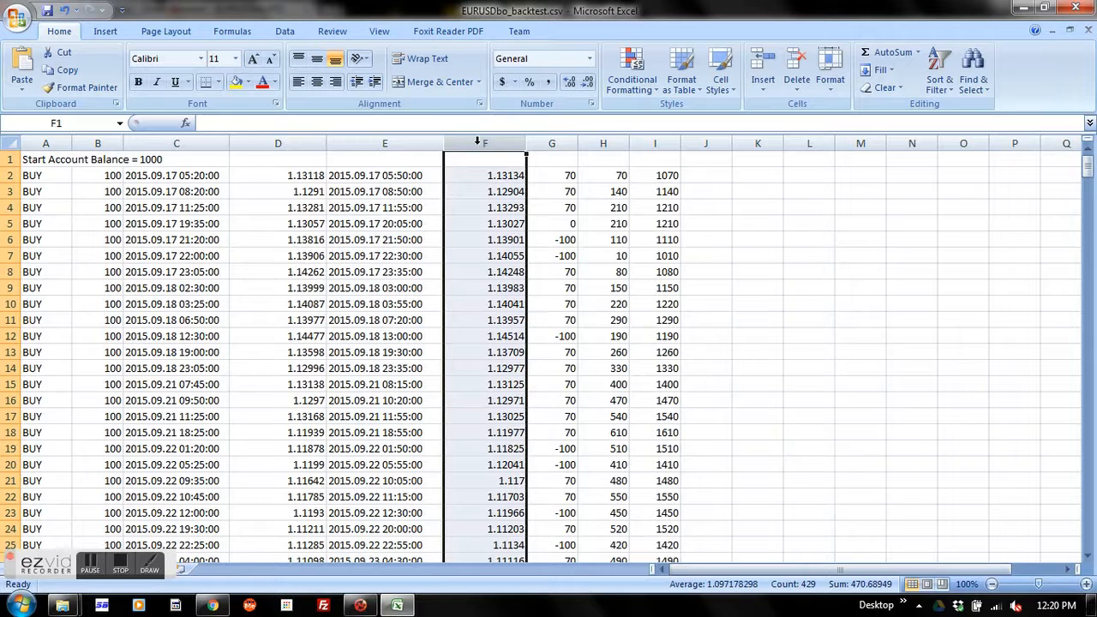
{"action": "left_click", "coordinate": [552, 143]}
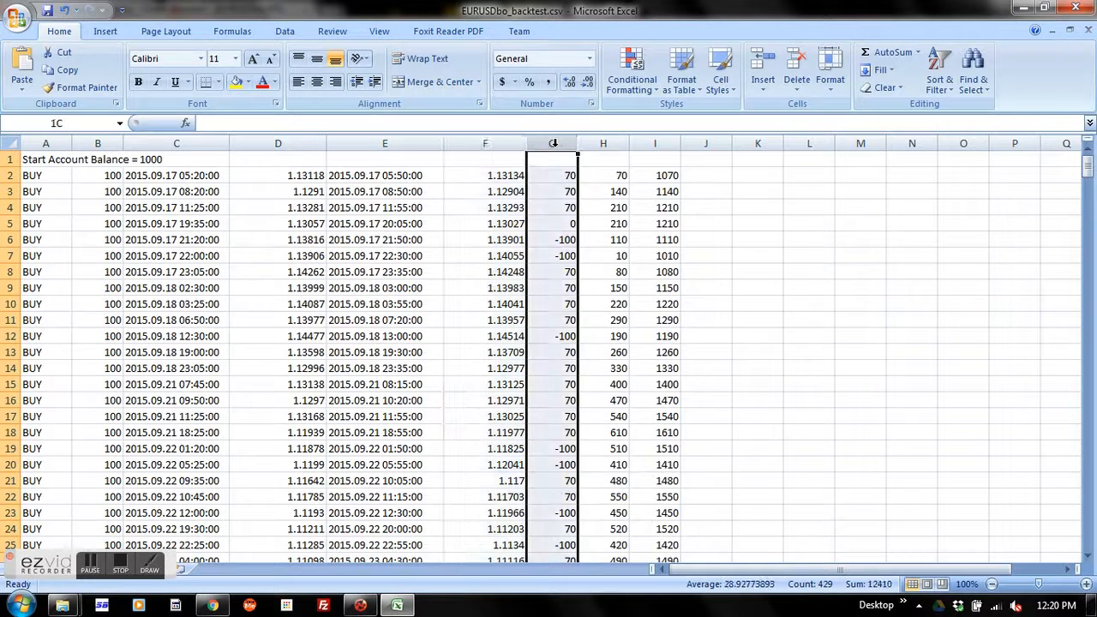
{"action": "left_click", "coordinate": [554, 159]}
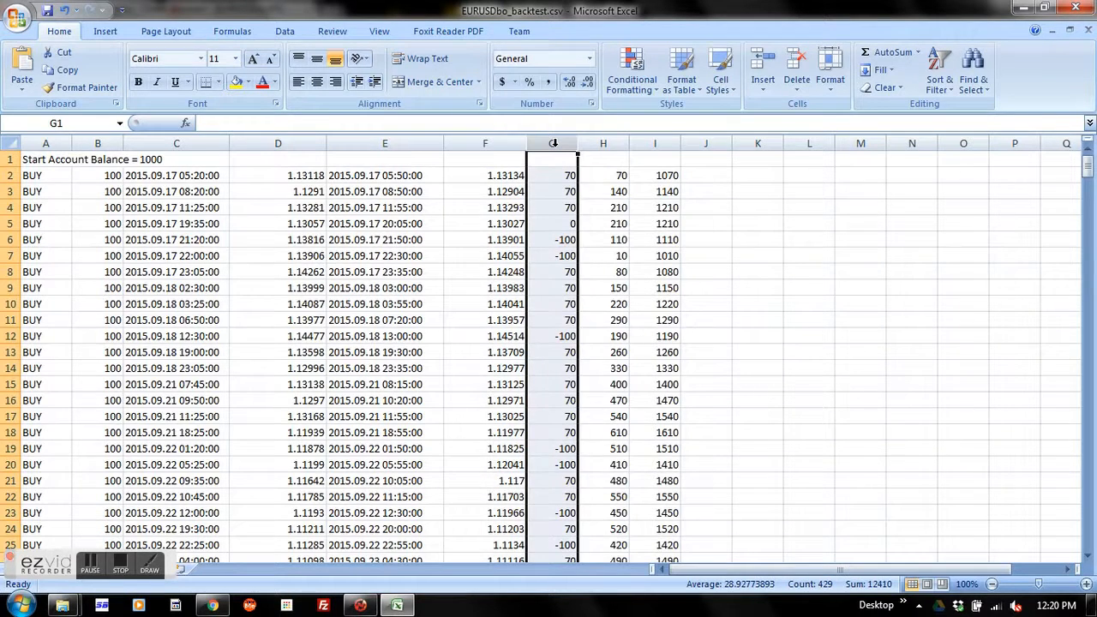
{"action": "mouse_move", "coordinate": [551, 143]}
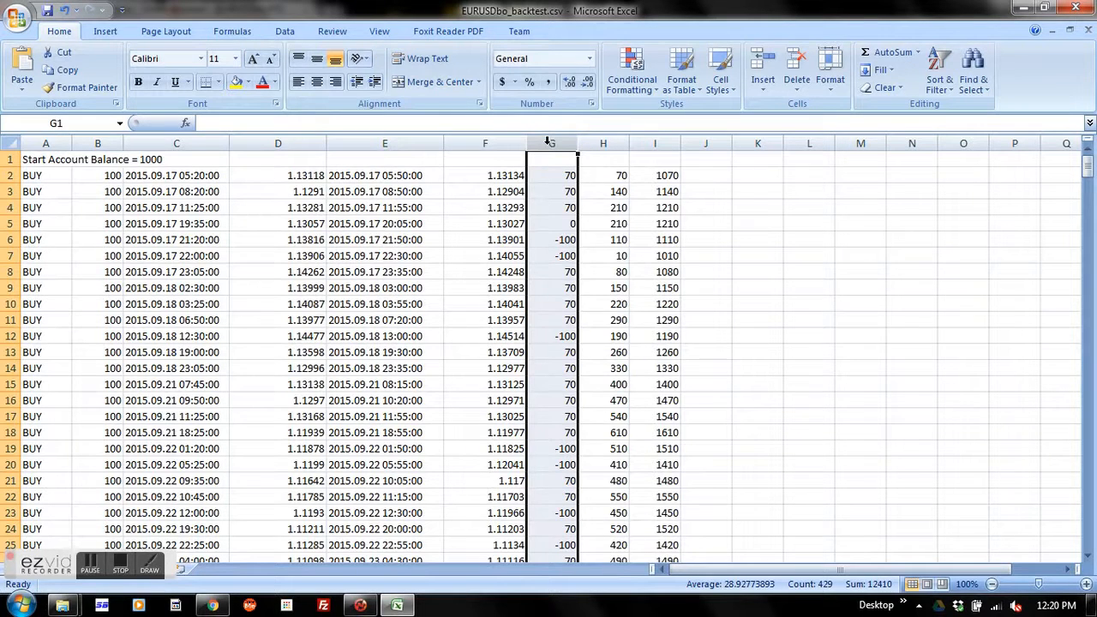
{"action": "left_click", "coordinate": [603, 143]}
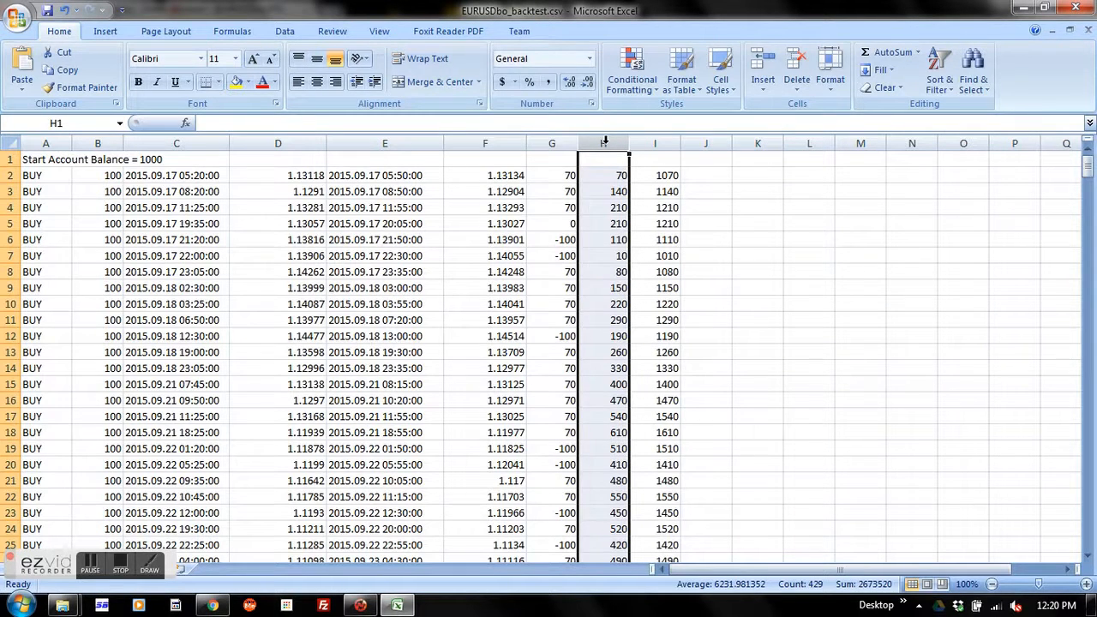
{"action": "left_click", "coordinate": [654, 143]}
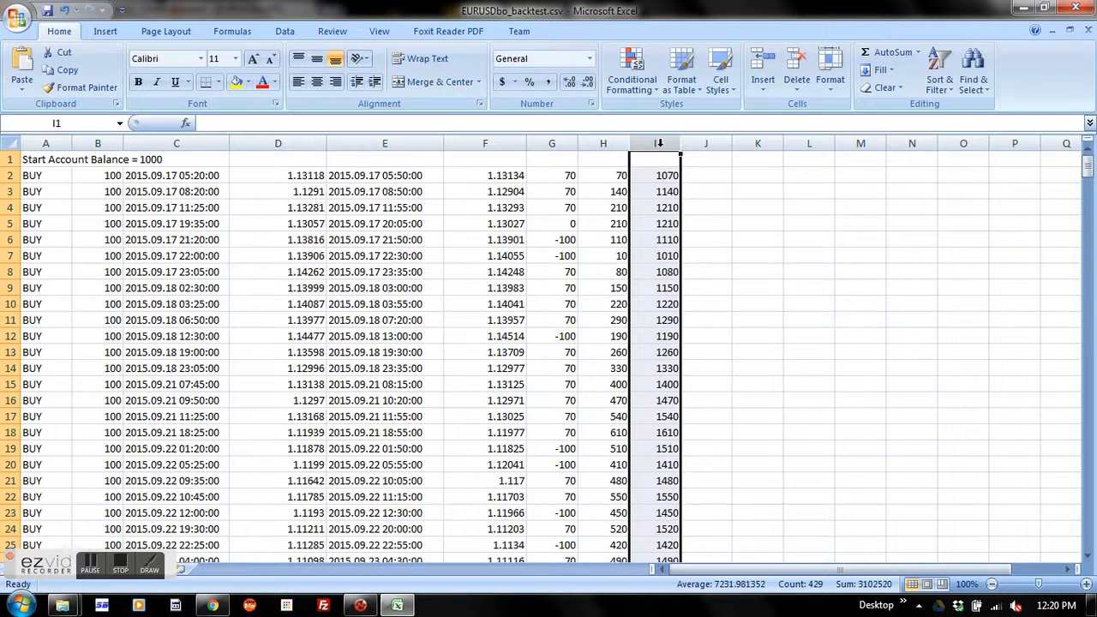
{"action": "mouse_move", "coordinate": [796, 202]}
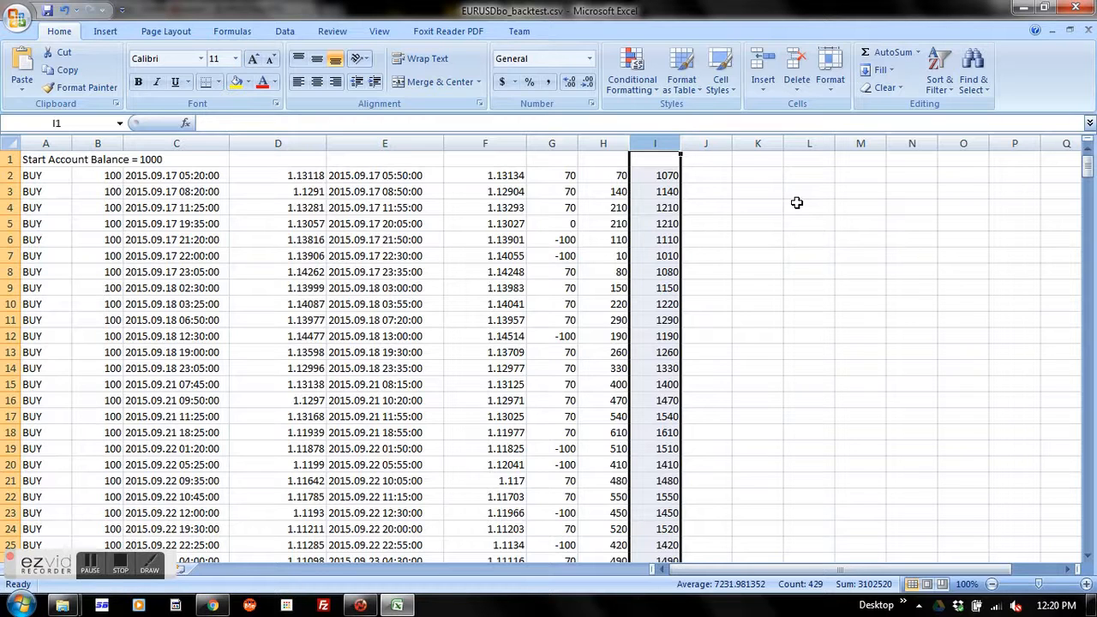
{"action": "mouse_move", "coordinate": [613, 233]}
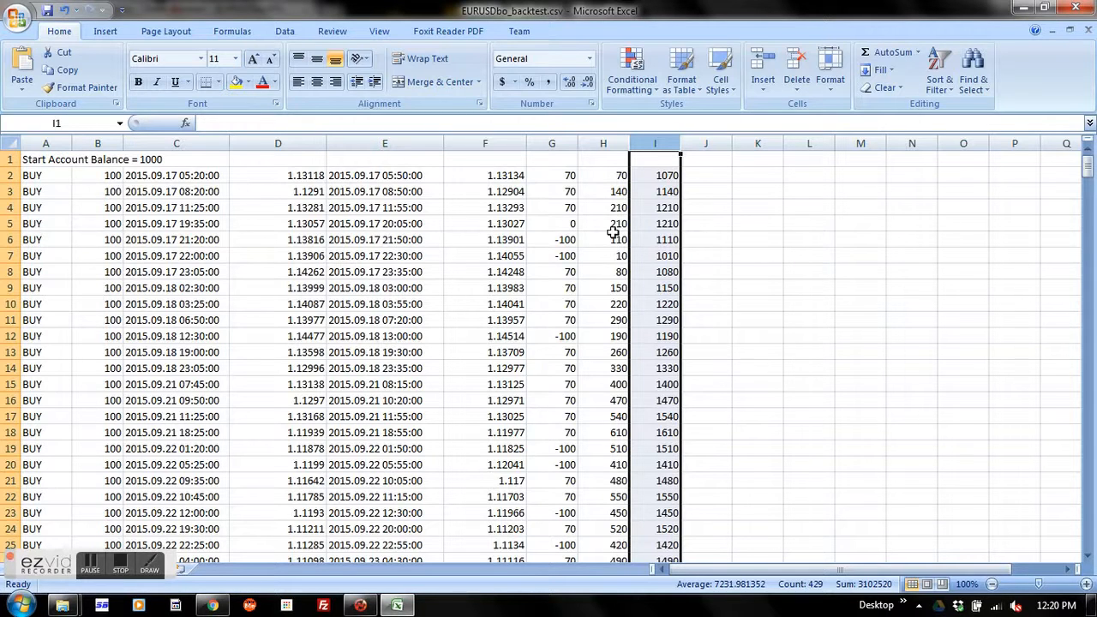
{"action": "mouse_move", "coordinate": [174, 142]}
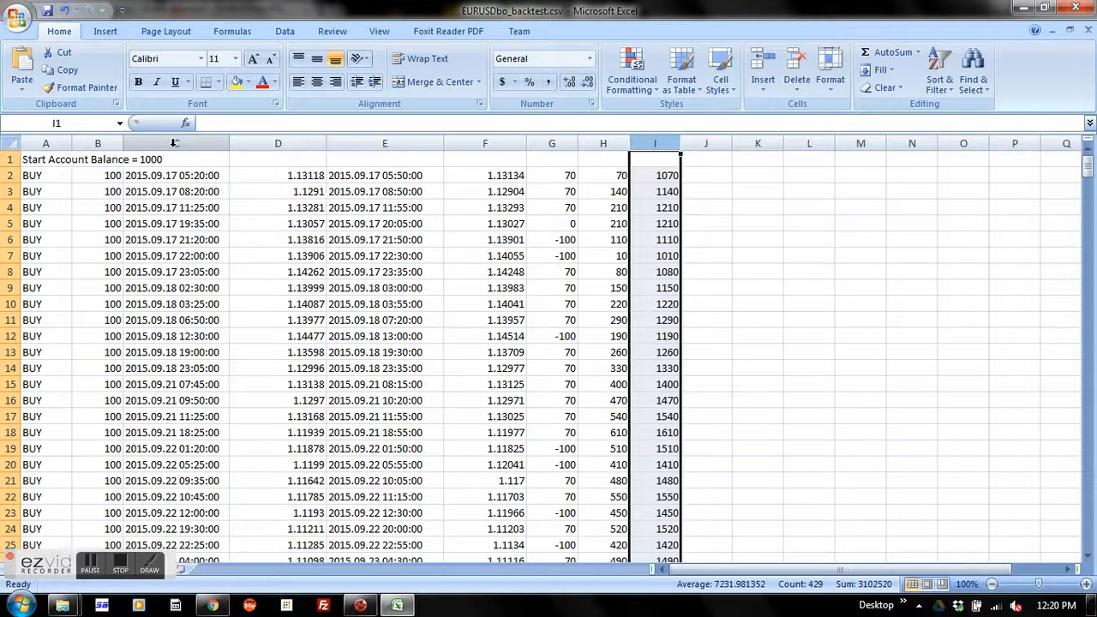
Step: Select column C and, with Ctrl, balance column I as the chart data
{"action": "left_click", "coordinate": [176, 159]}
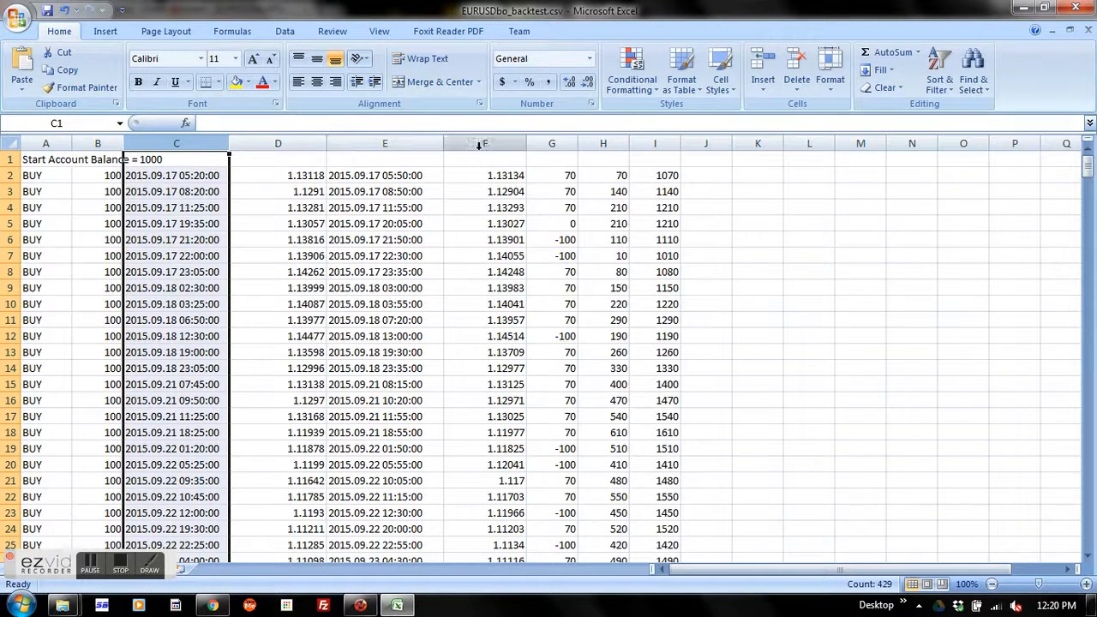
{"action": "mouse_move", "coordinate": [549, 156]}
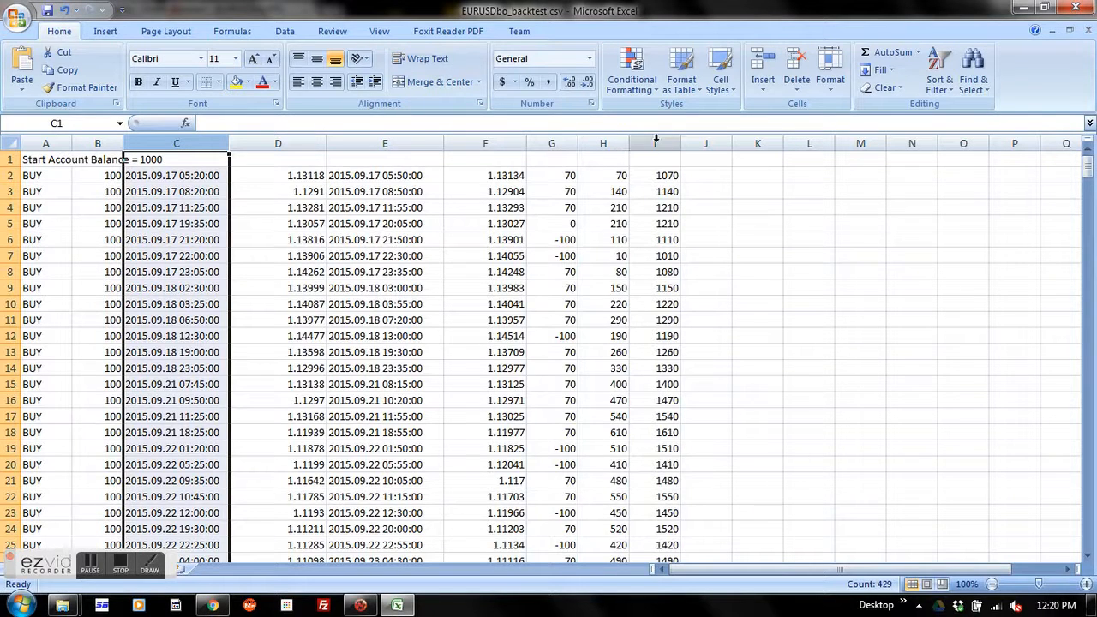
{"action": "left_click", "coordinate": [655, 159]}
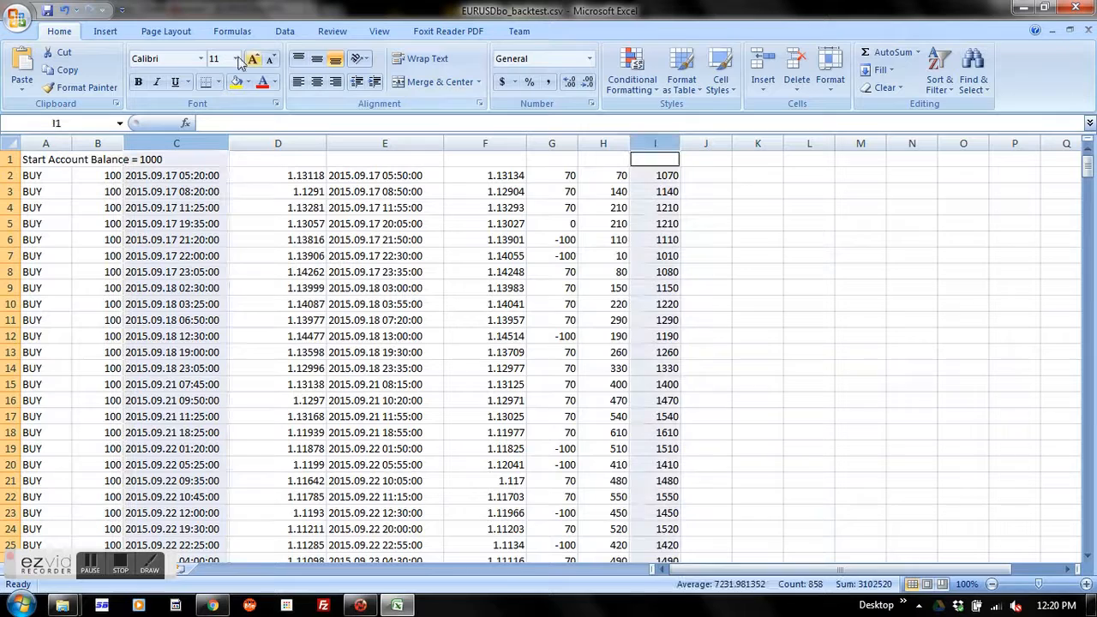
{"action": "left_click", "coordinate": [105, 31]}
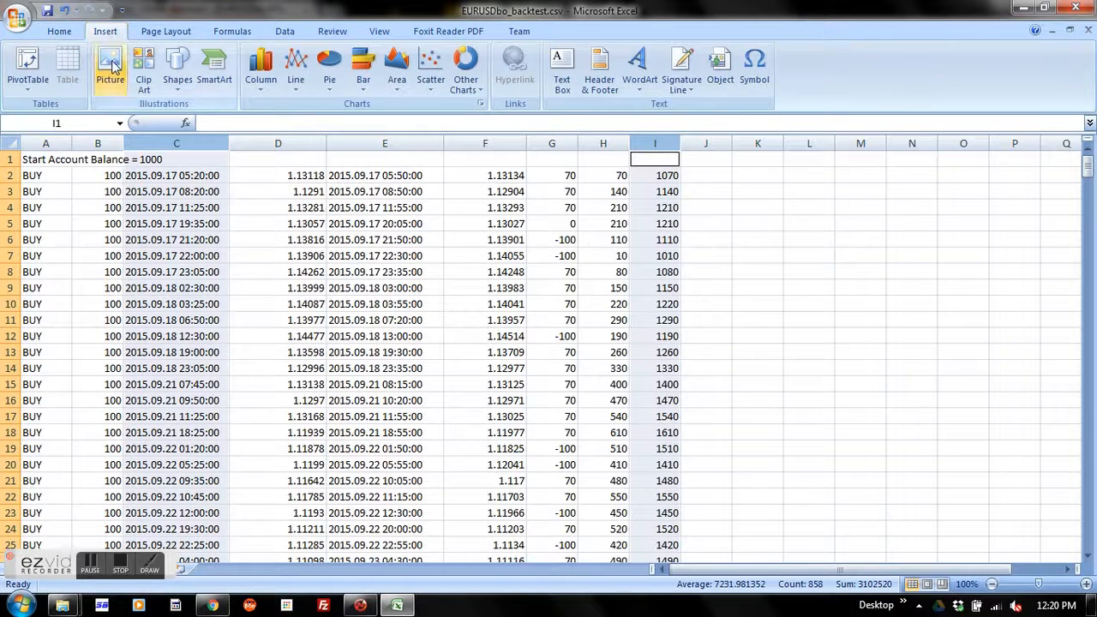
Step: Insert a 2-D Clustered Column chart of the balance climbing from 1000 toward 13000
{"action": "left_click", "coordinate": [261, 69]}
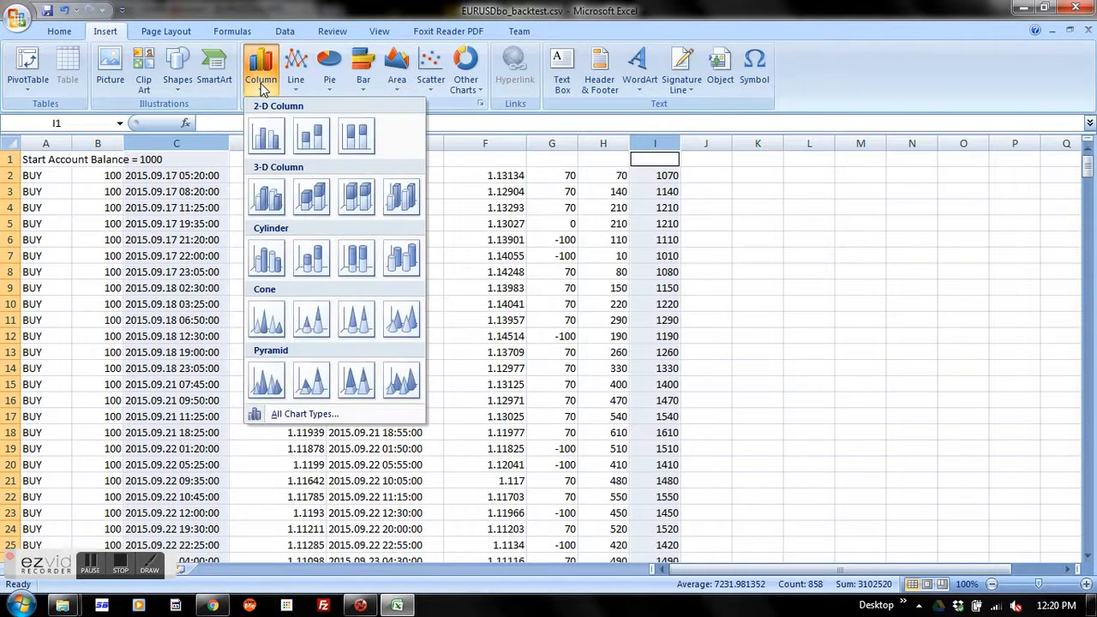
{"action": "mouse_move", "coordinate": [267, 136]}
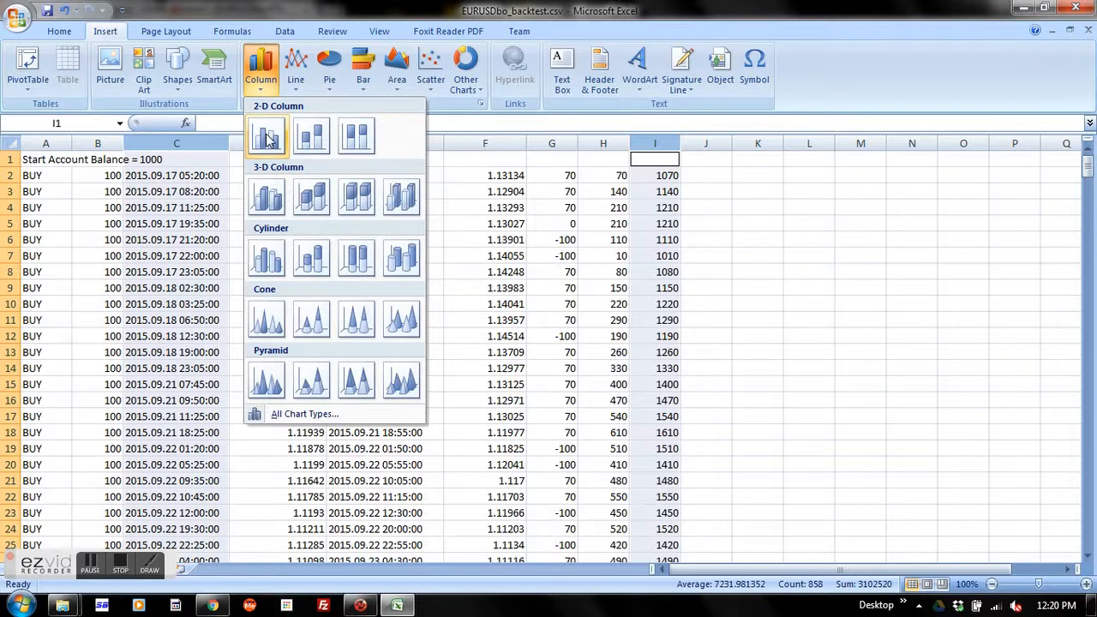
{"action": "mouse_move", "coordinate": [265, 116]}
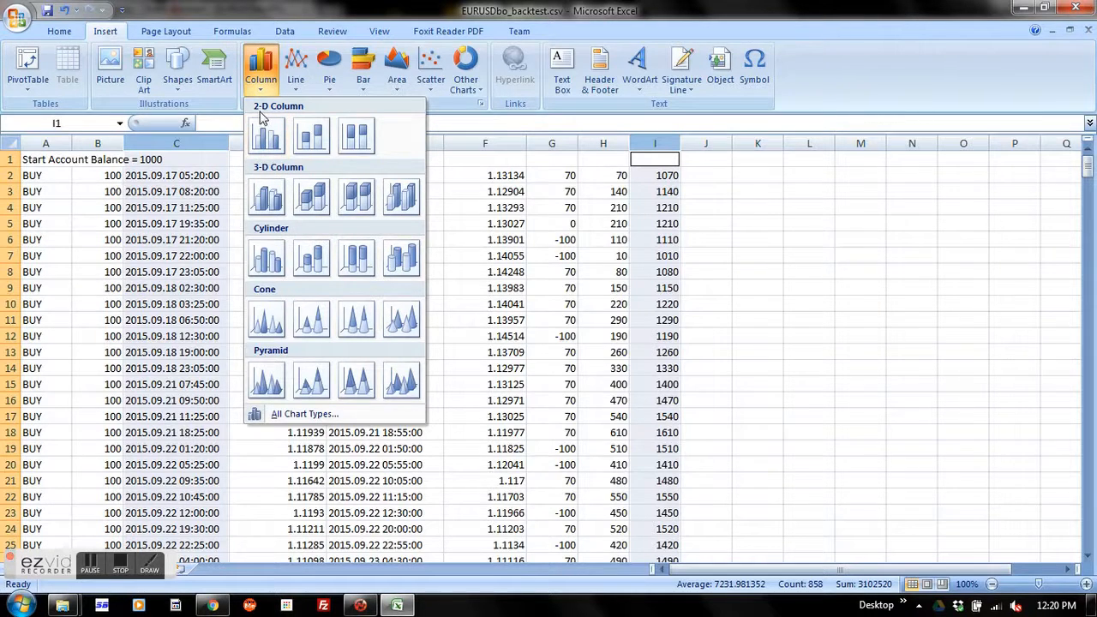
{"action": "left_click", "coordinate": [267, 135]}
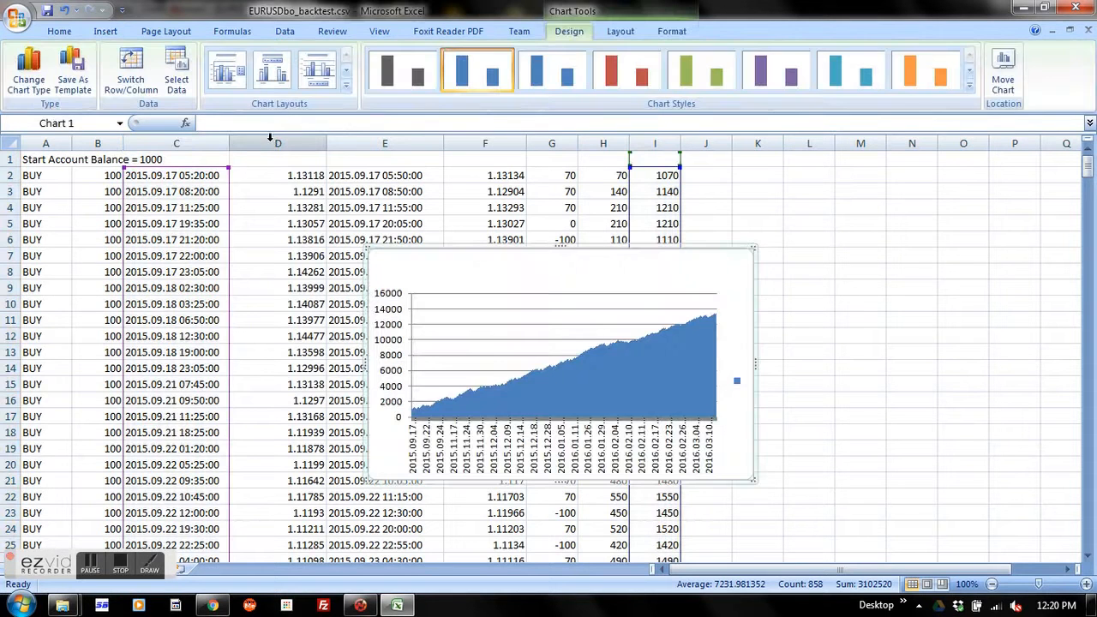
{"action": "mouse_move", "coordinate": [793, 276]}
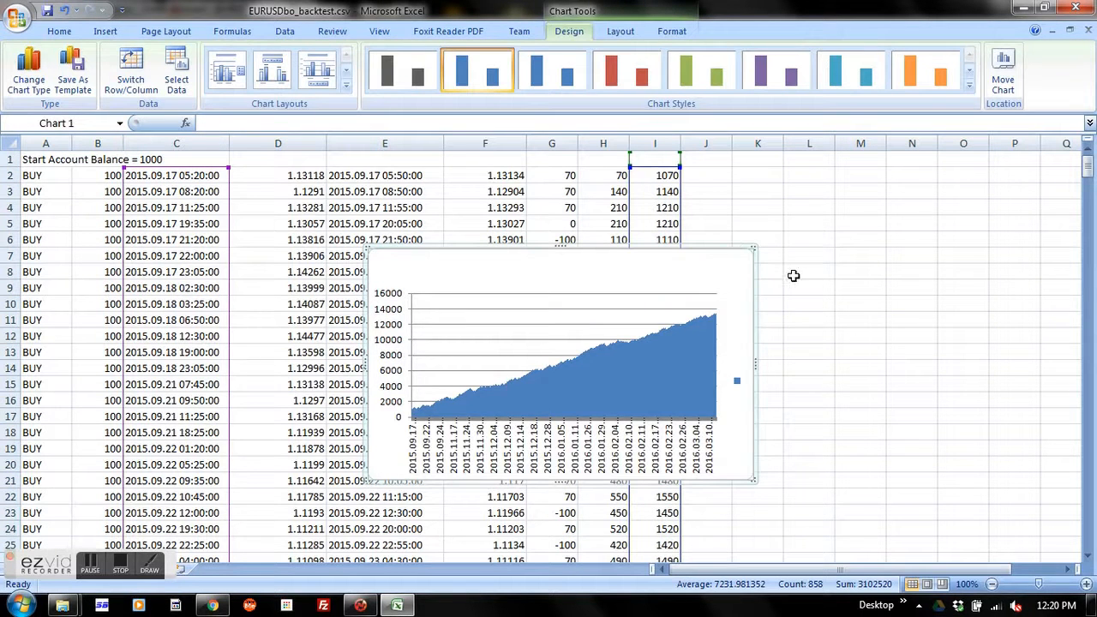
{"action": "mouse_move", "coordinate": [862, 321]}
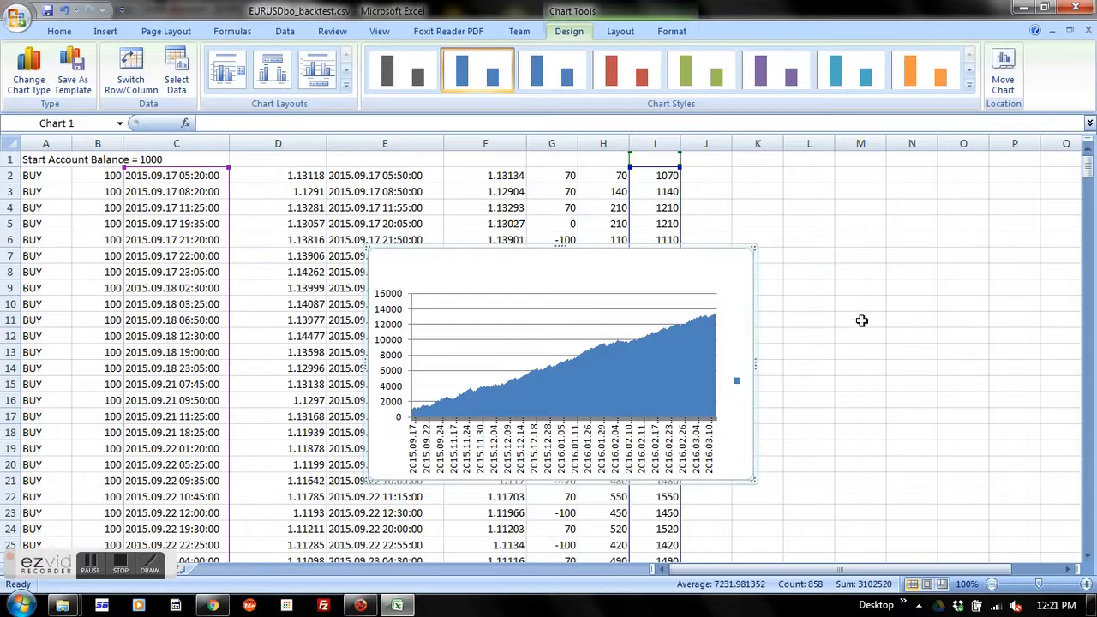